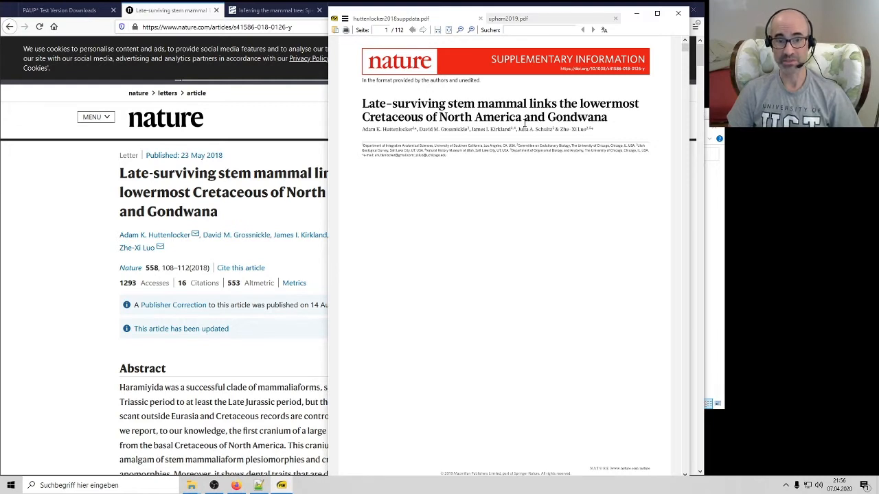
mouse_move(398, 192)
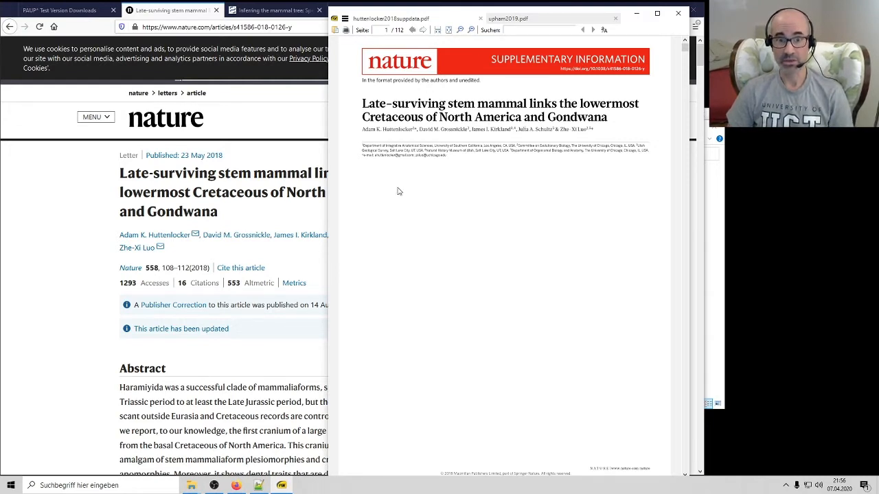
mouse_move(270, 229)
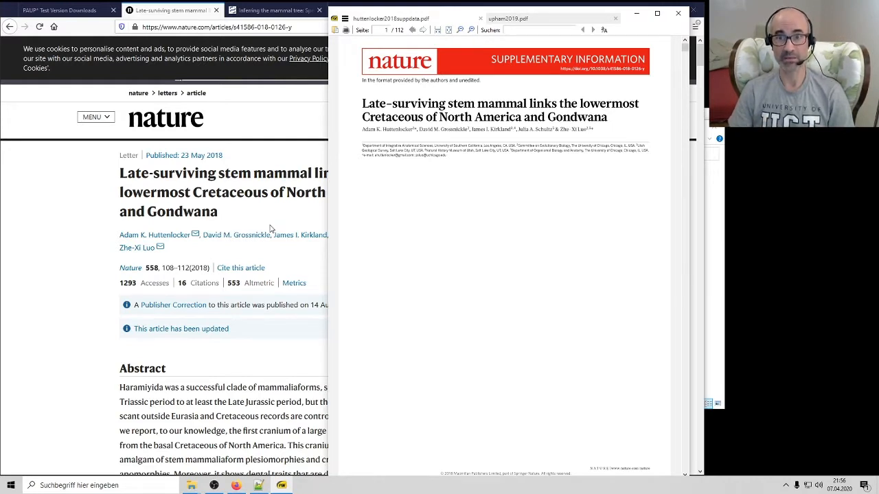
mouse_move(669, 61)
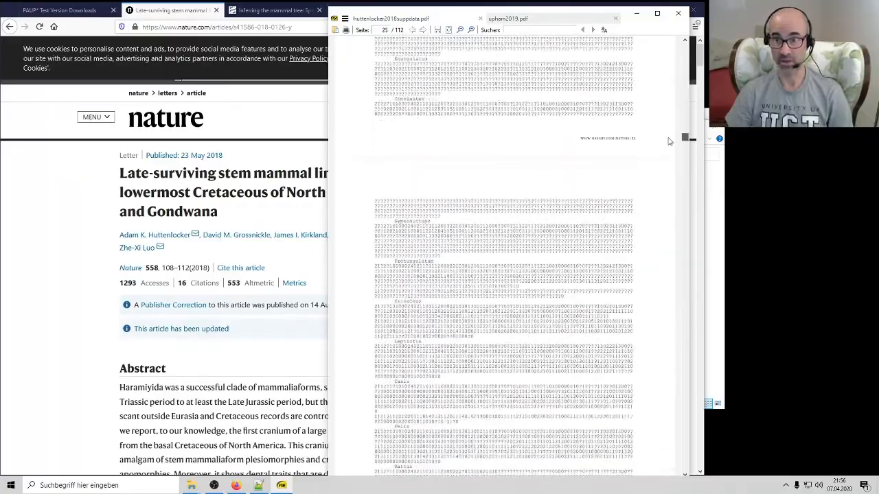
Scroll the supplementary PDF's matrix down to page 28, where the Part E character list begins.
left_click(582, 29)
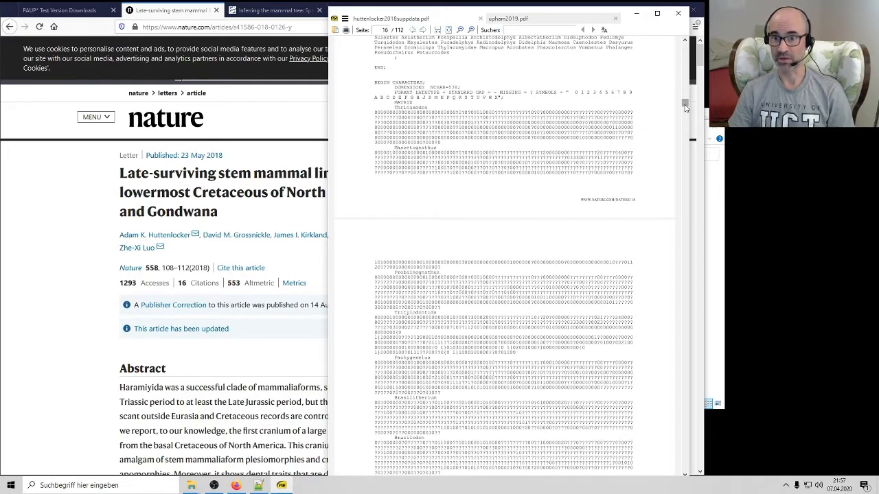
scroll("down", 3)
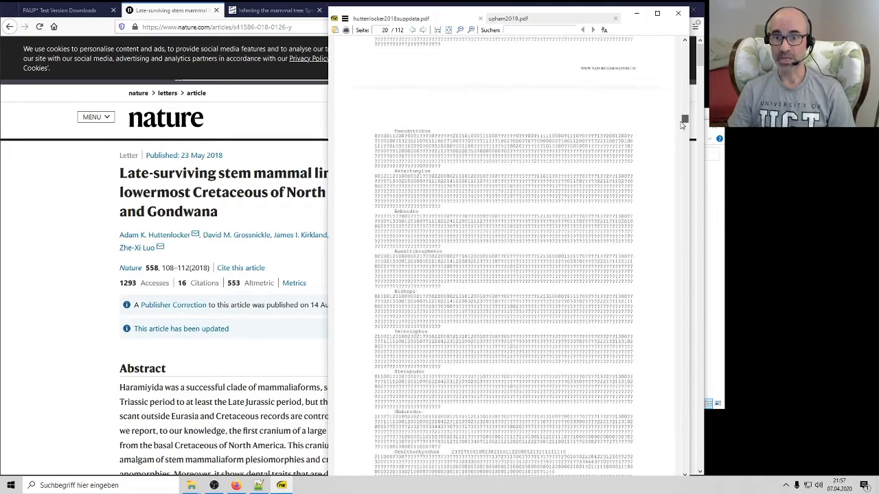
scroll("down", 3)
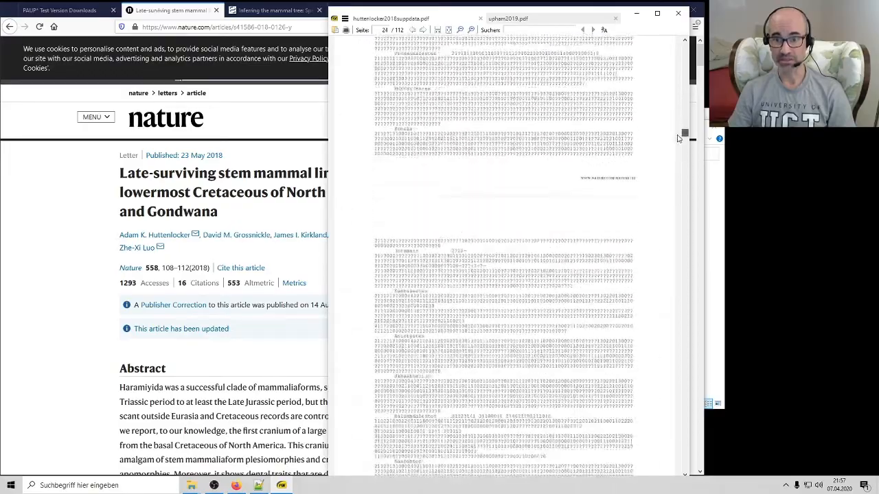
scroll("down", 3)
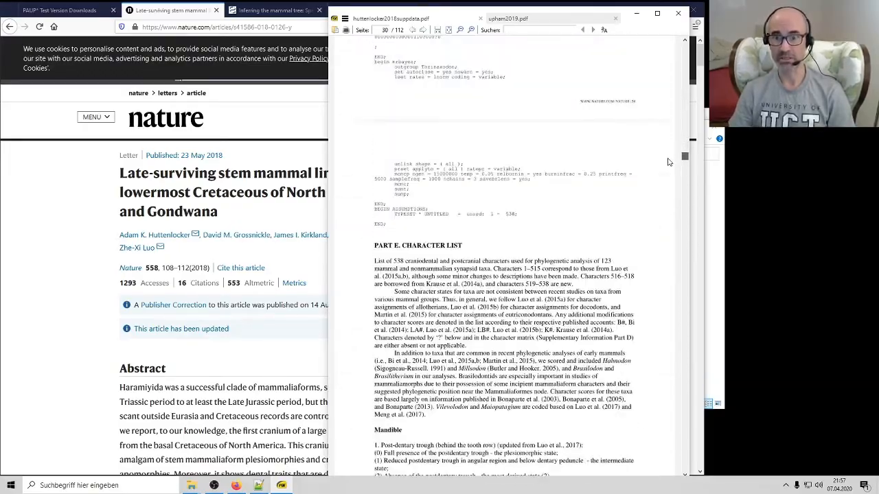
left_click(582, 30)
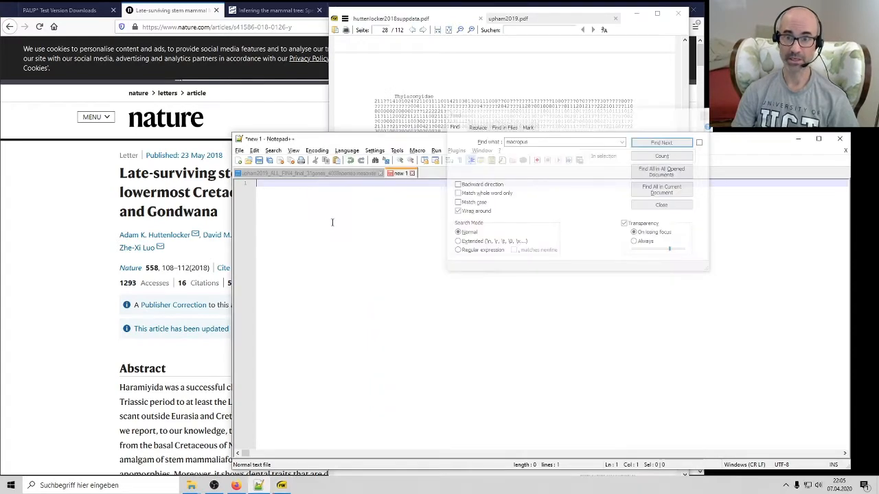
mouse_move(367, 210)
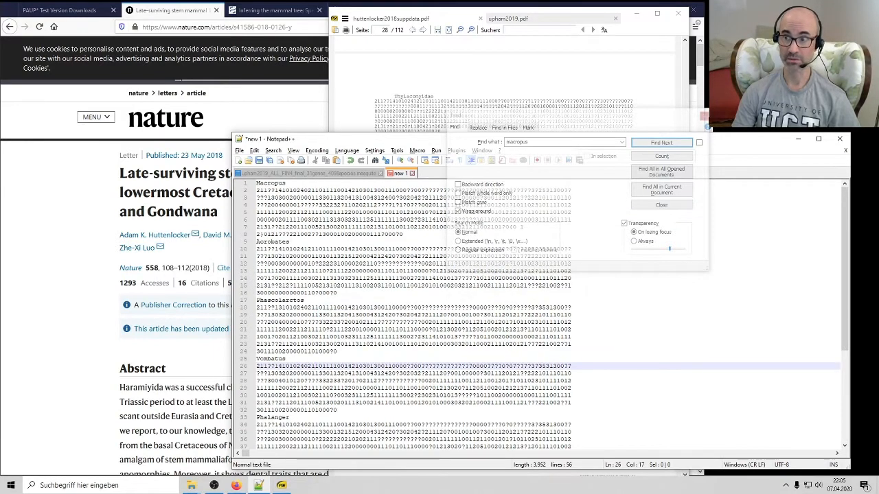
Paste the copied marsupial matrix rows, Macropus through Phalanger, into the new document.
left_click(661, 205)
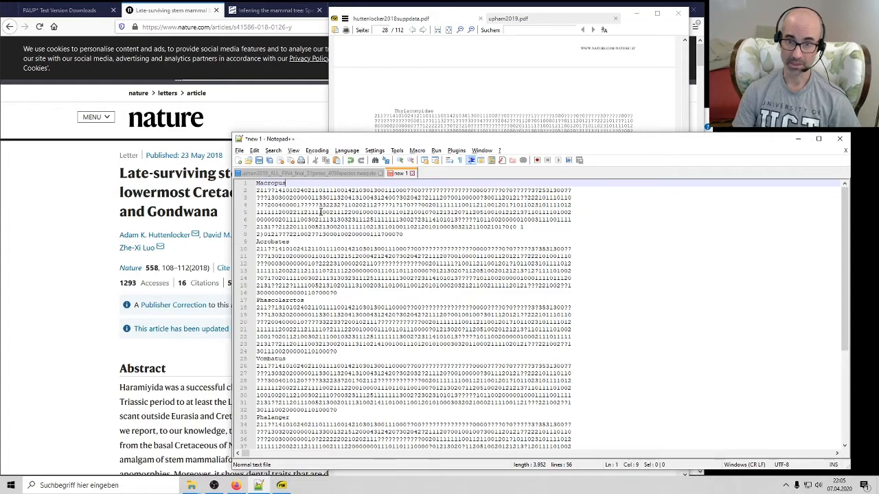
Use Replace to remove line breaks, merging names and states into seven rows.
left_click(412, 197)
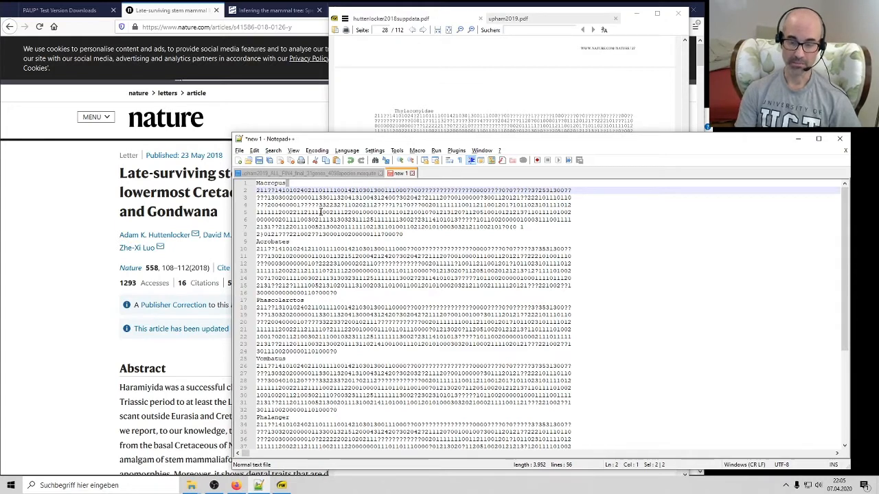
key("ctrl+h")
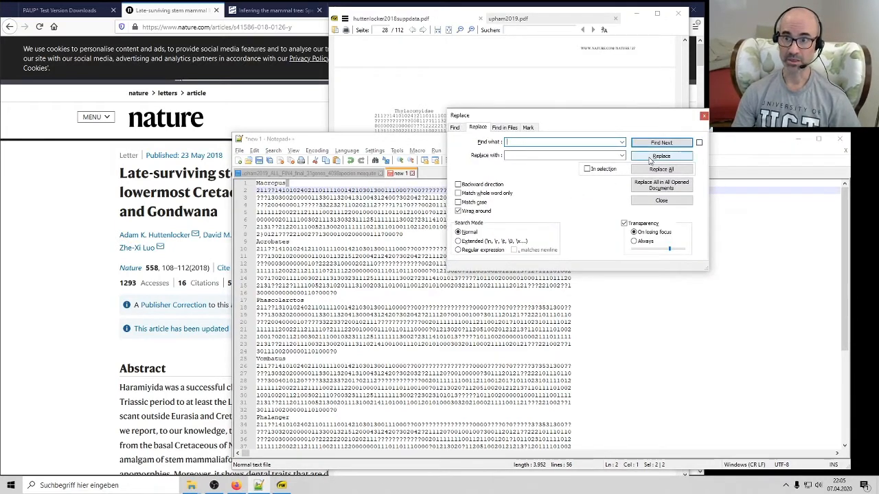
left_click(661, 156)
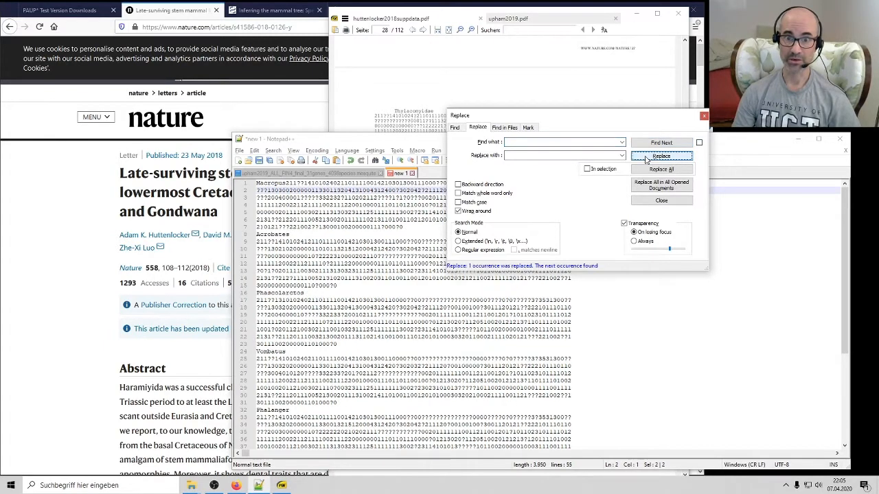
left_click(661, 155)
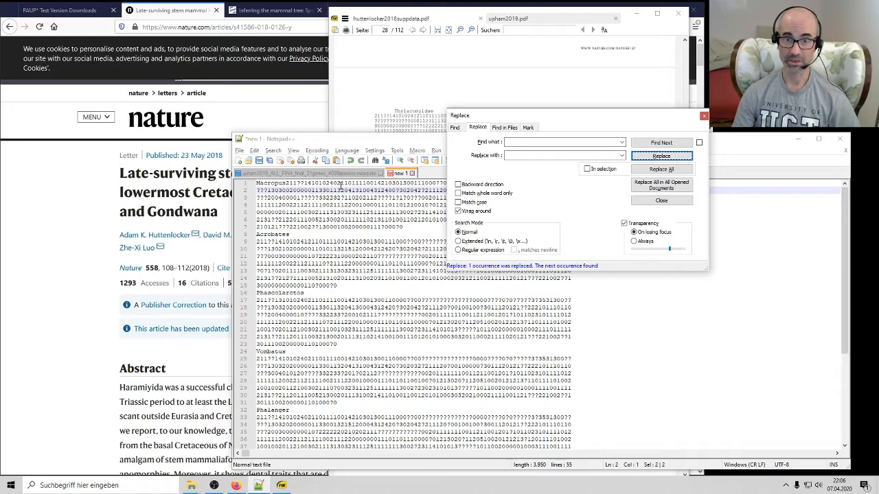
left_click(660, 156)
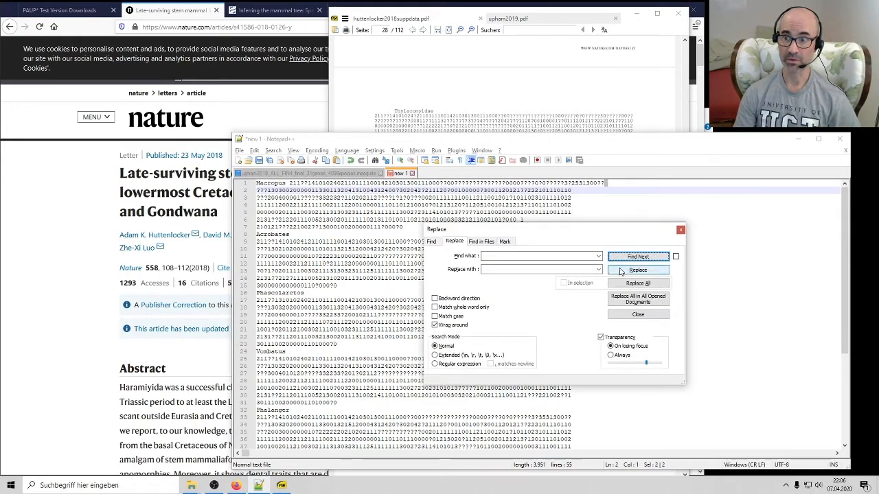
left_click(637, 269)
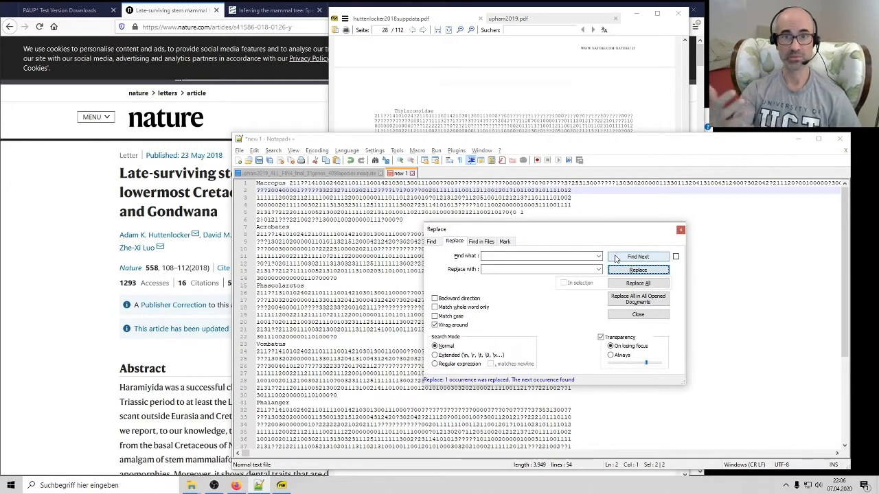
mouse_move(637, 256)
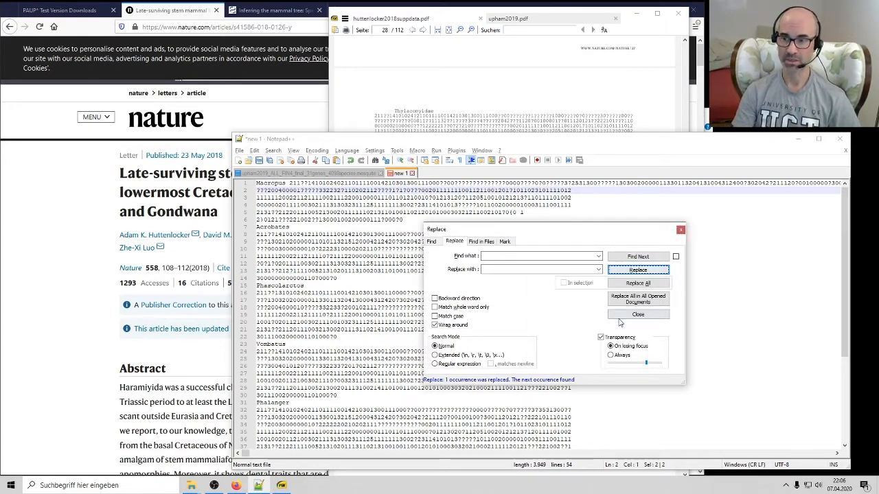
left_click(637, 314)
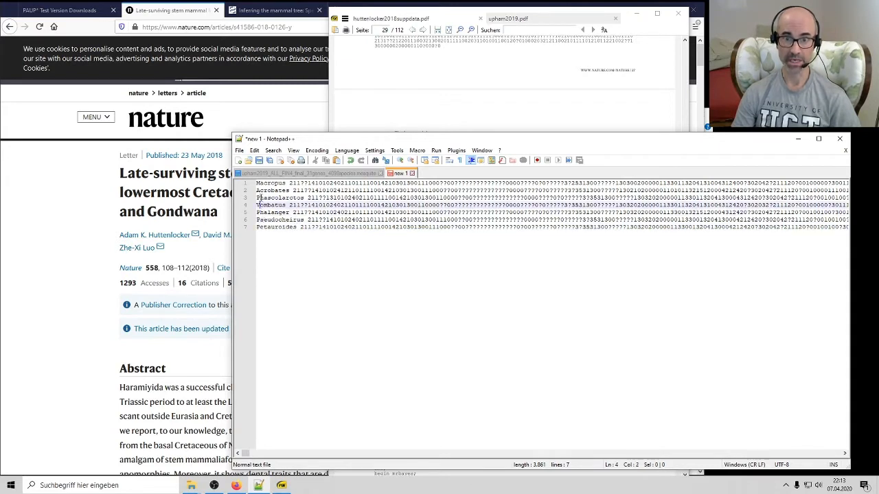
left_click(293, 150)
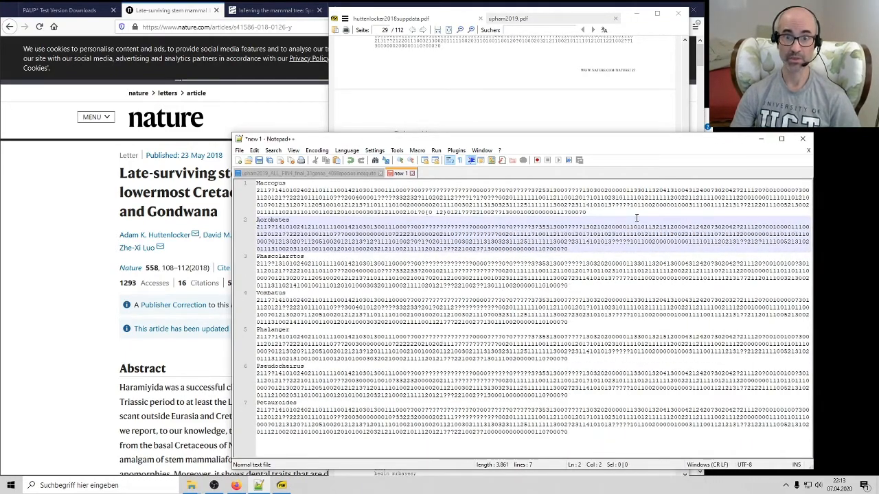
left_click(293, 150)
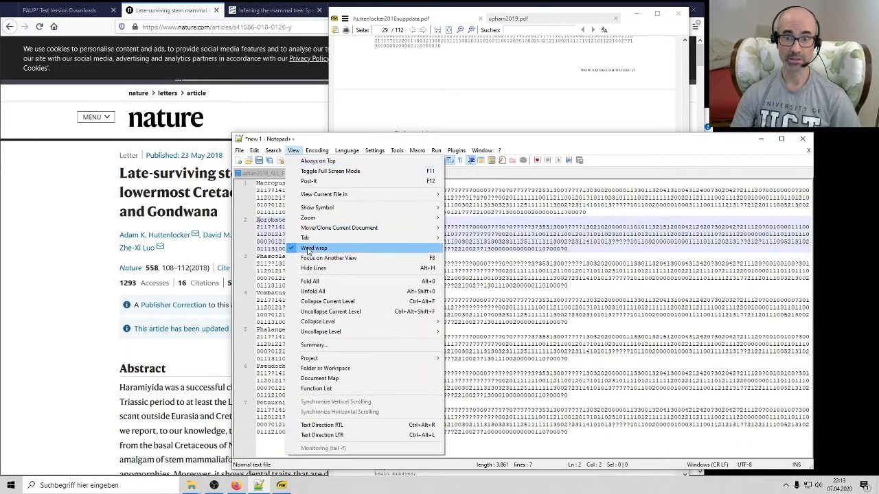
left_click(313, 248)
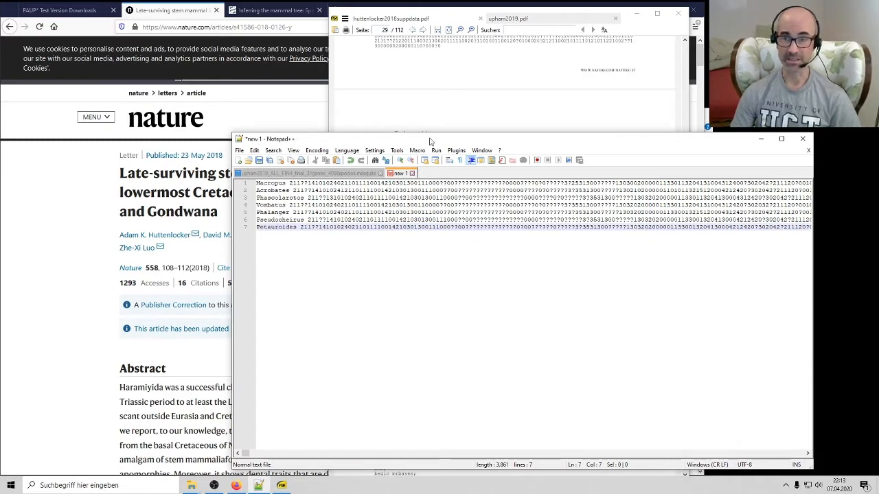
mouse_move(453, 20)
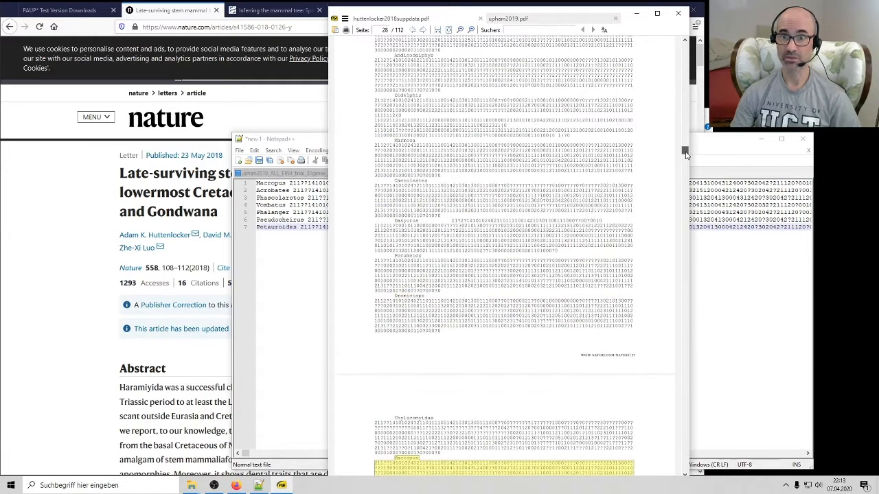
Scroll up on page 28 and select the Mayulestes and Pucadelphys matrix rows.
scroll("up", 3)
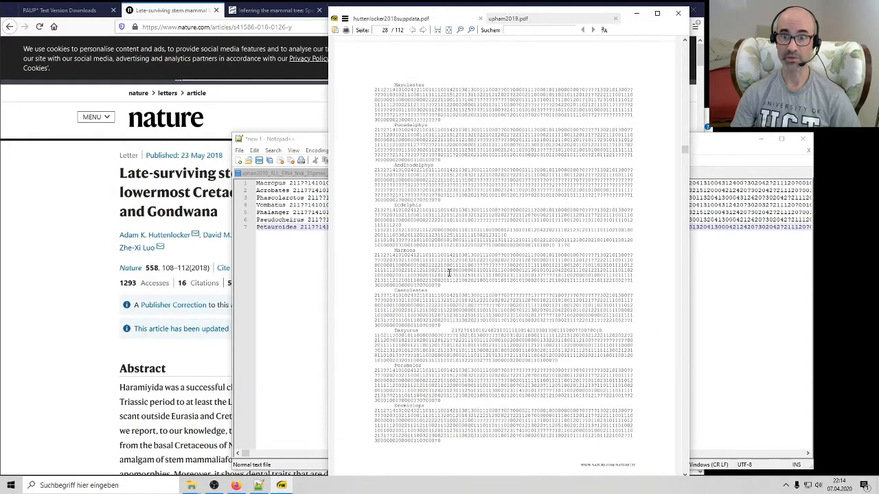
scroll("up", 3)
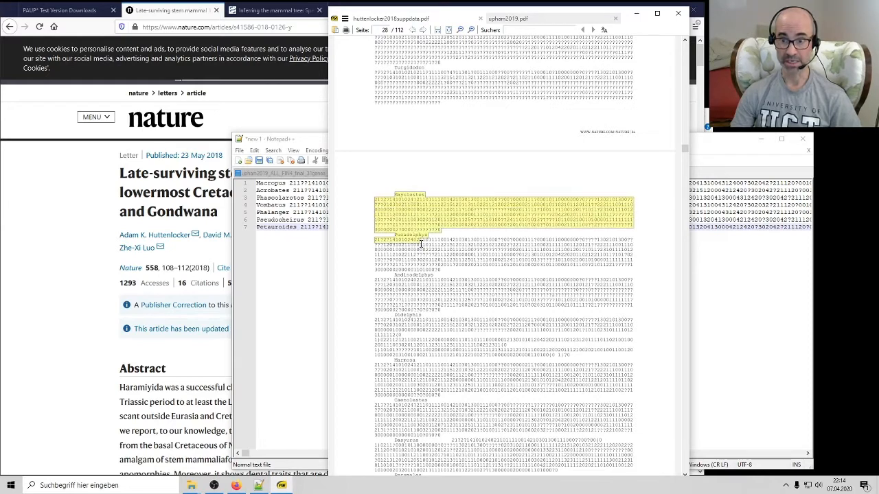
left_click_drag(408, 238, 441, 270)
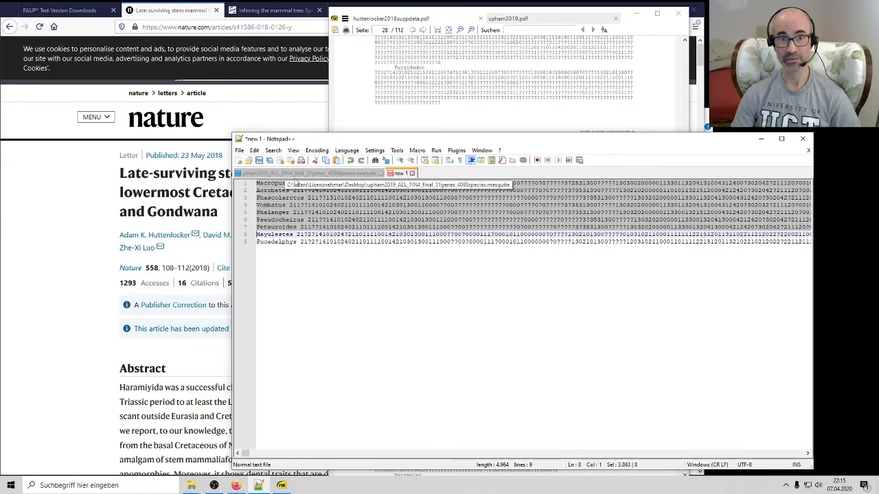
Switch to the Upham 2019 'Inferring the mammal tree' article in PMC.
left_click(271, 10)
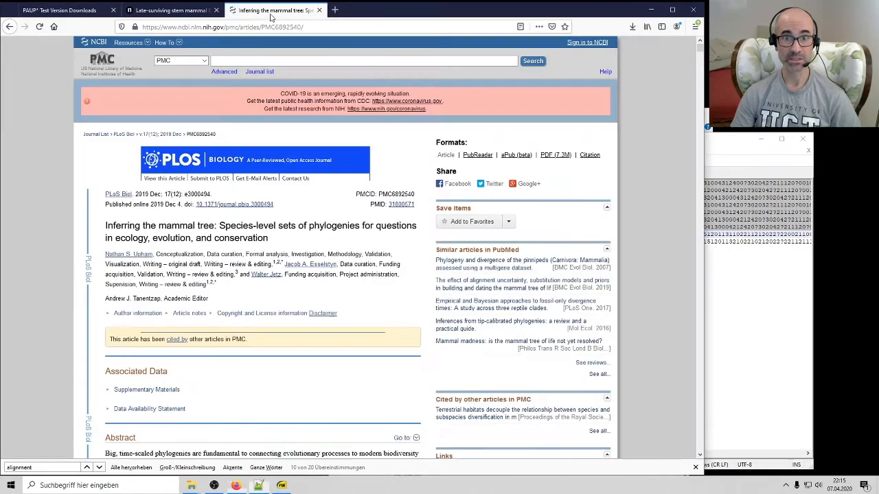
mouse_move(141, 274)
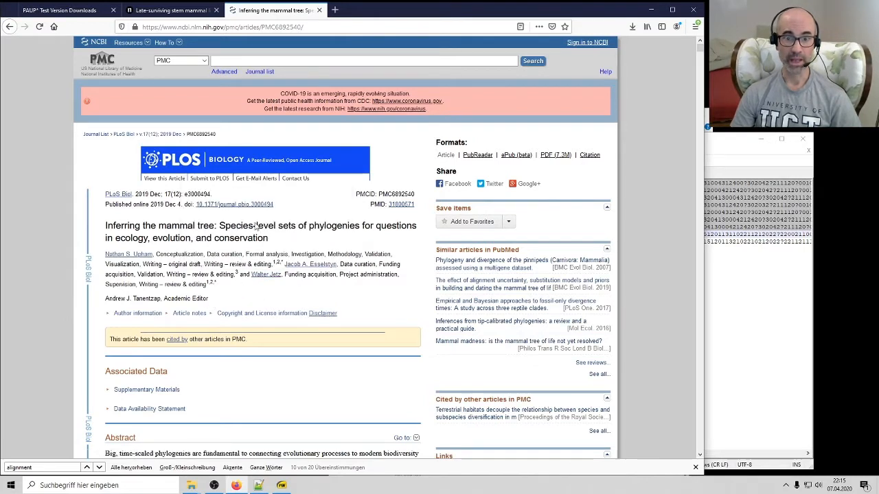
mouse_move(278, 274)
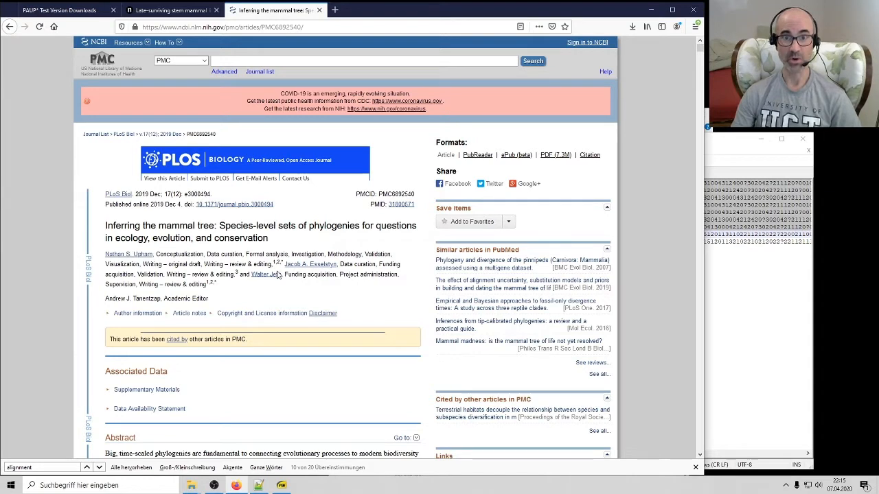
mouse_move(291, 274)
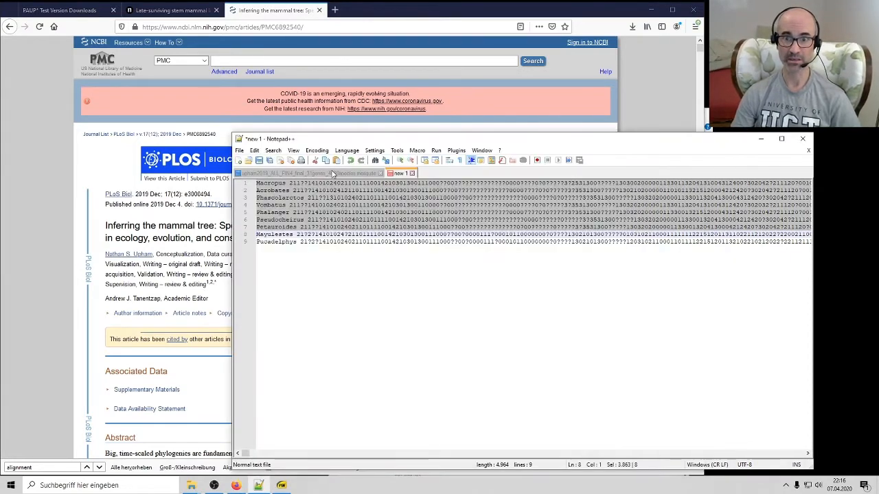
Switch to the upham2019 mesquite alignment and place the cursor at the matrix top.
left_click(309, 172)
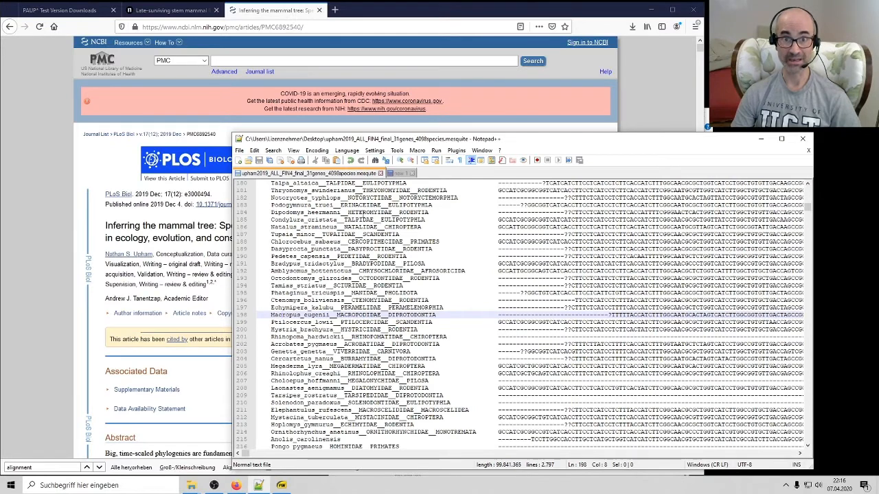
scroll("up", 3)
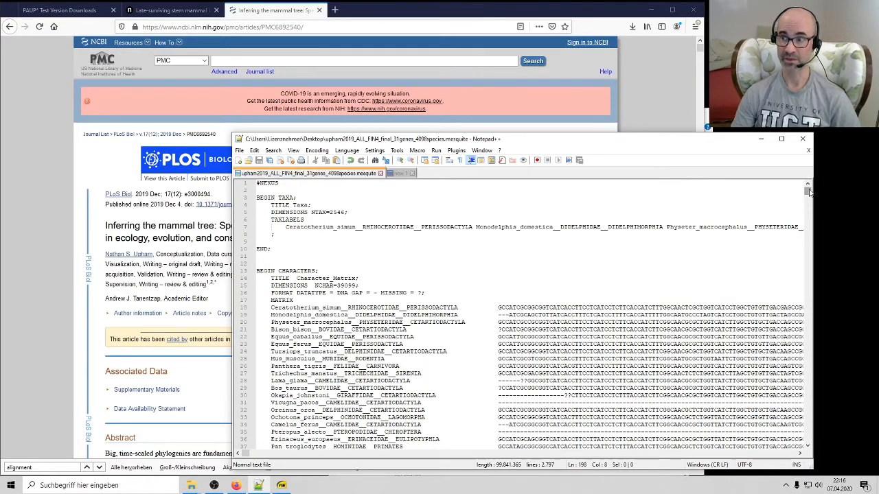
scroll("down", 3)
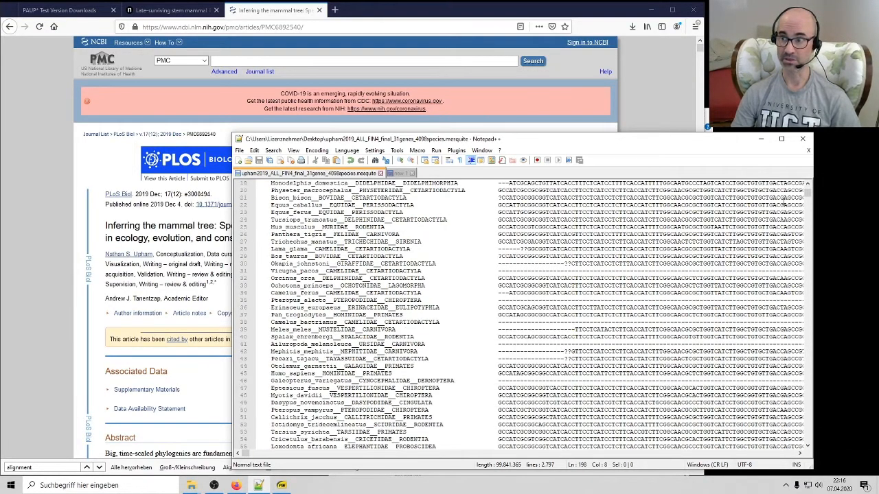
scroll("down", 3)
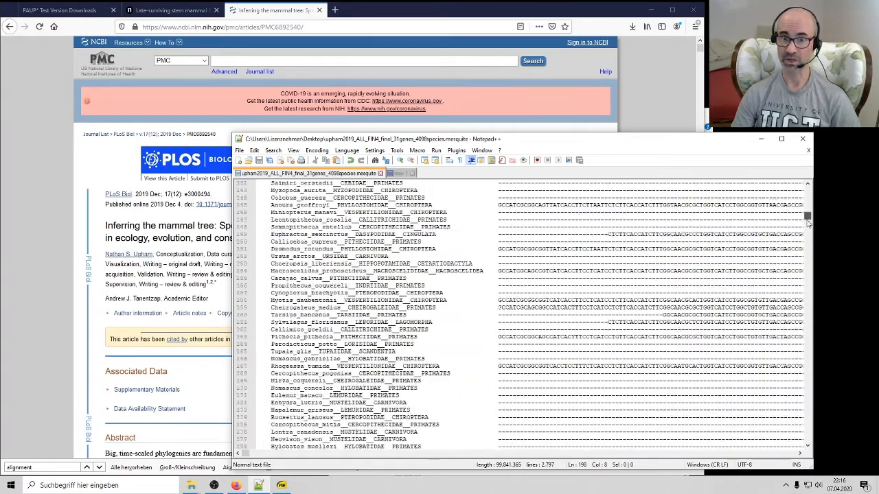
scroll("down", 3)
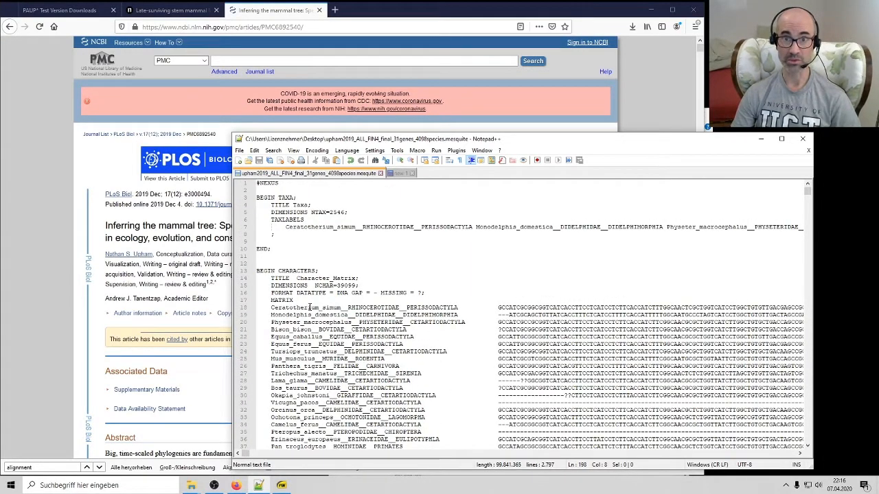
left_click(309, 307)
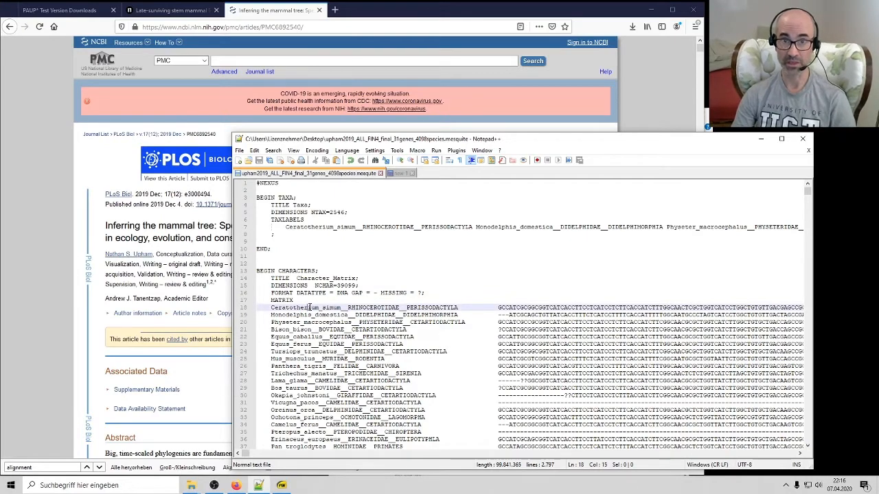
Search for 'macropus' to reach the Macropus eugenii row at line 198.
key("ctrl+f")
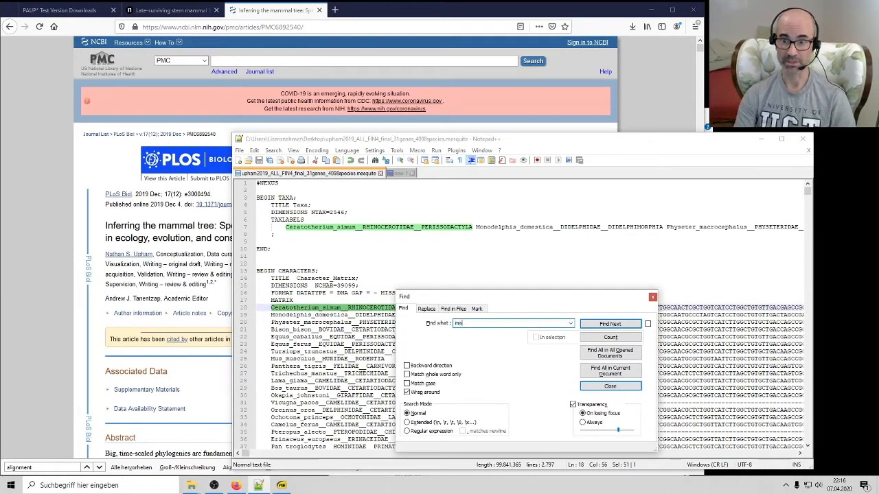
type("cro")
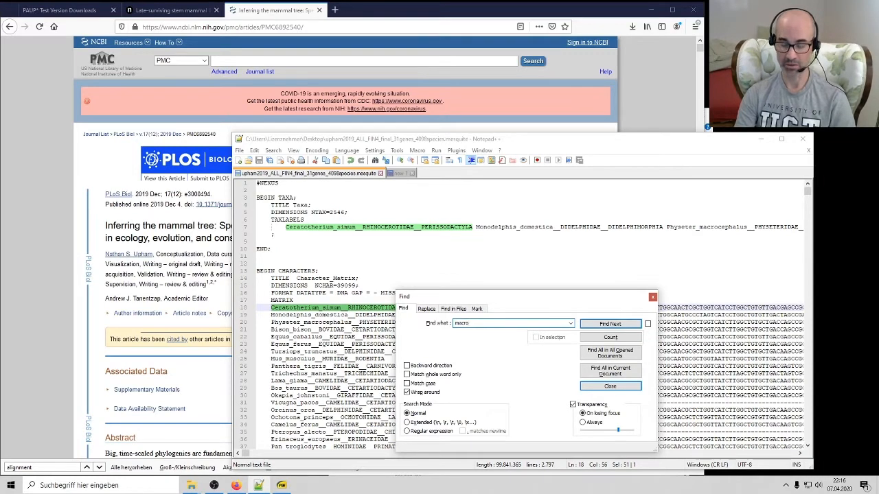
type("qus")
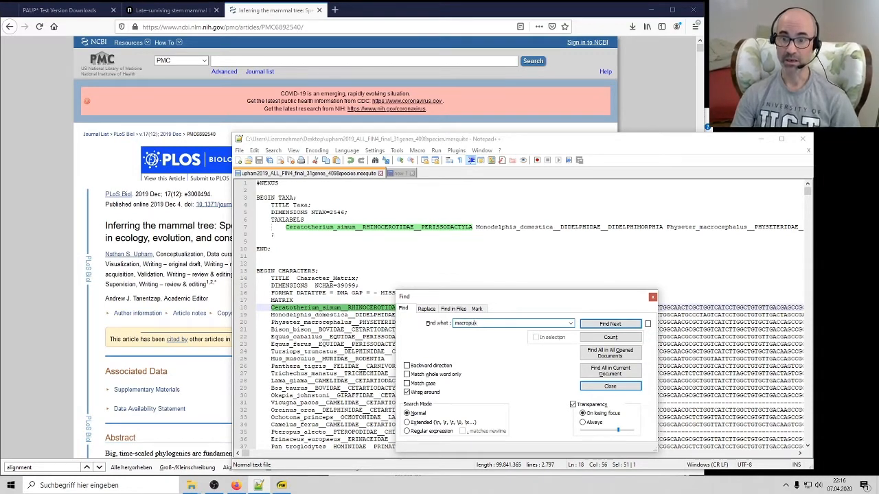
left_click(609, 324)
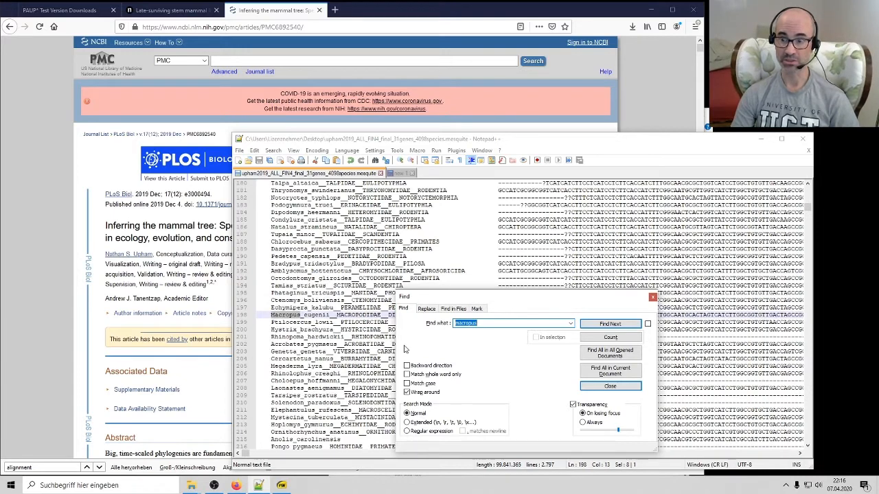
left_click(609, 386)
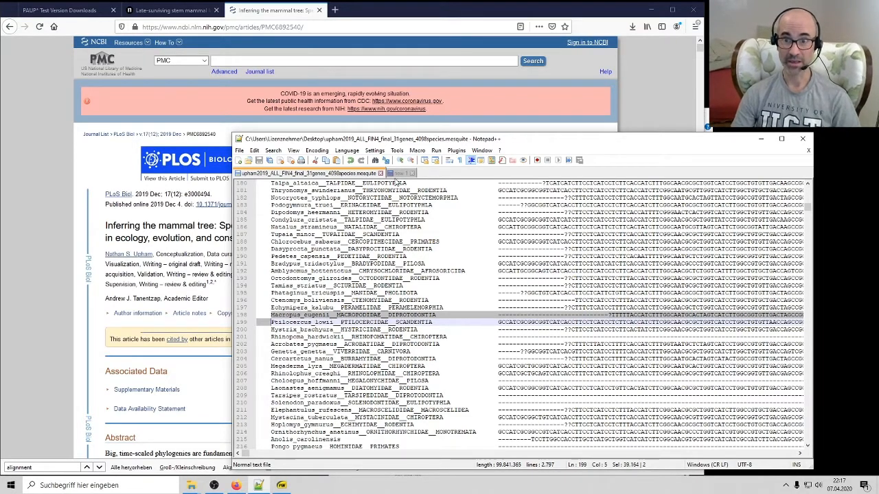
Paste the Macropus DNA row below the morphology rows in 'new 1', trimming its name.
left_click(402, 172)
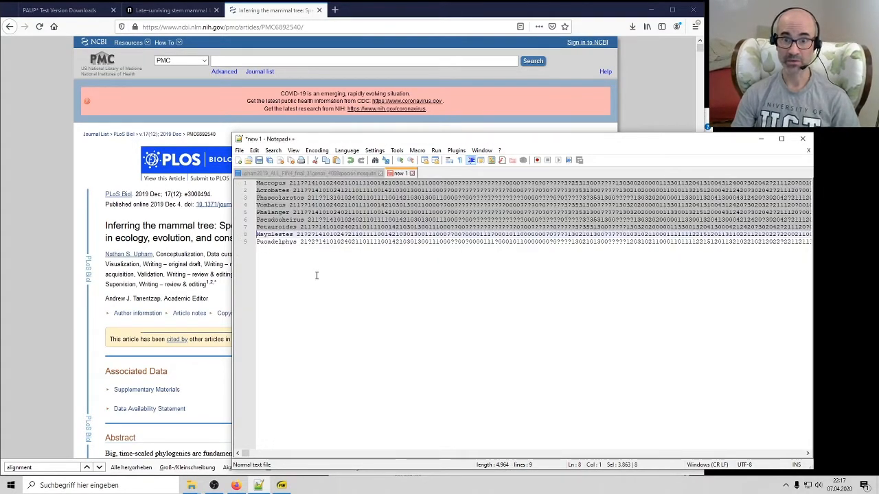
key("Return")
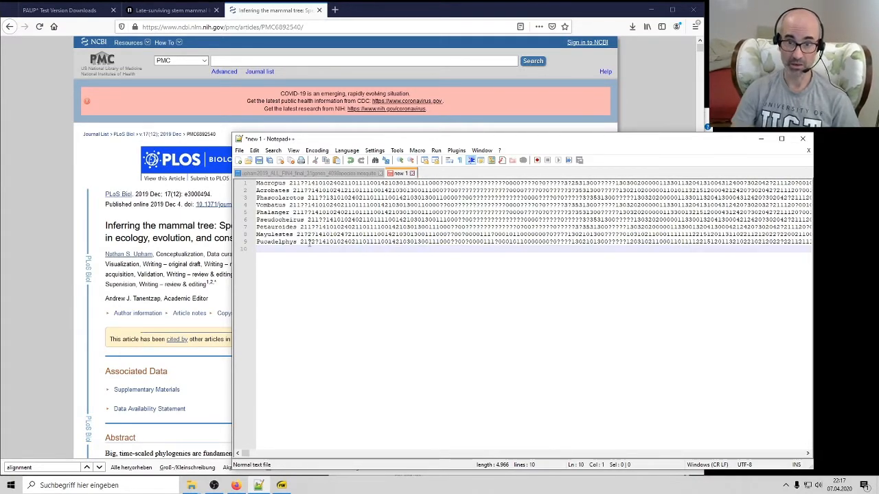
key("ctrl+a")
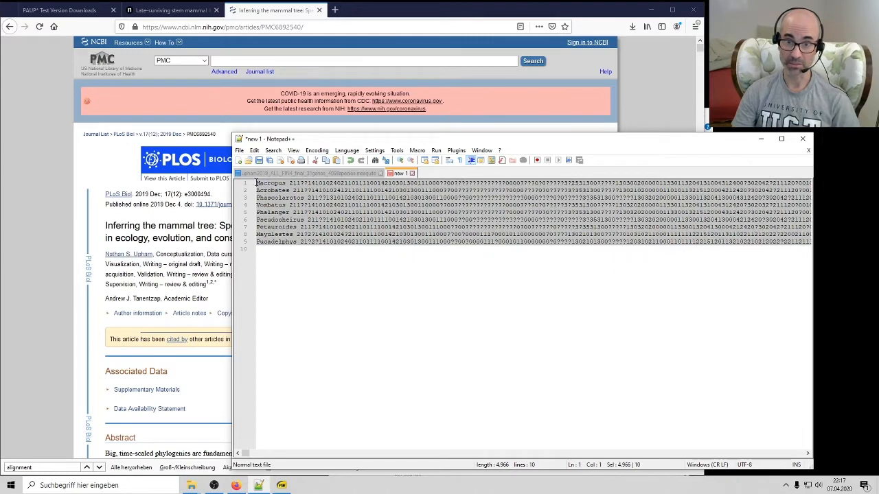
left_click(350, 251)
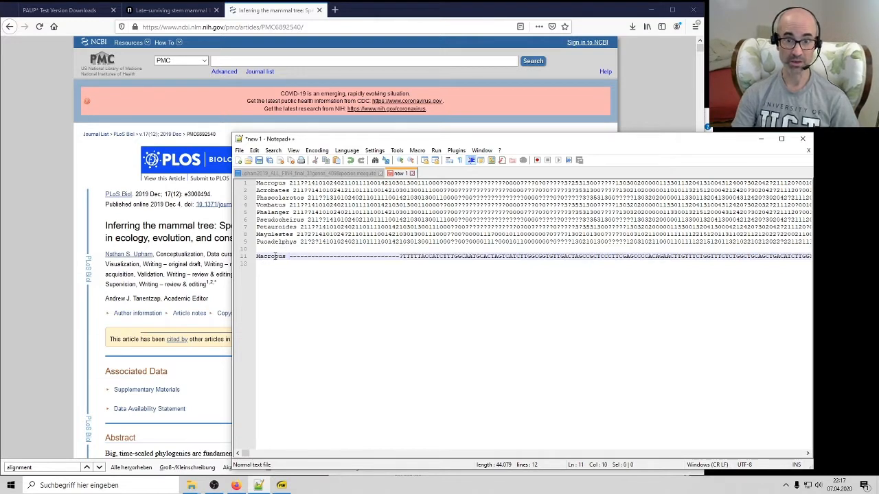
left_click_drag(291, 256, 364, 256)
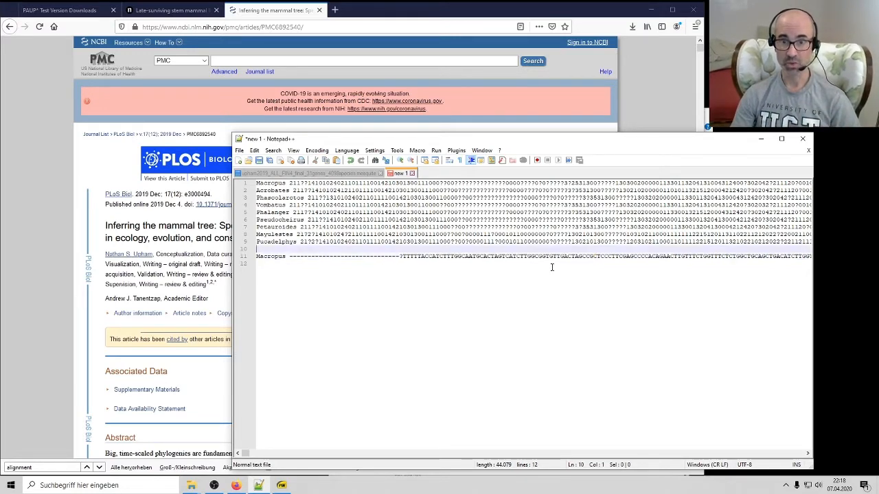
left_click(551, 264)
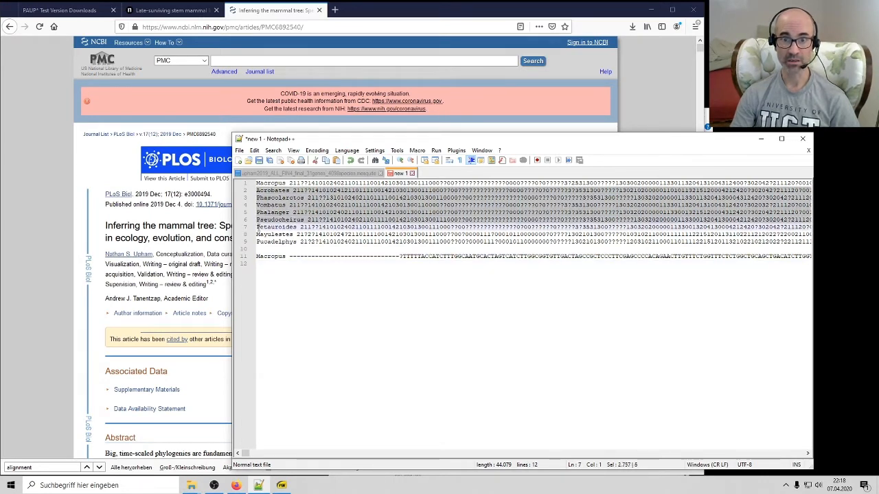
left_click(284, 241)
type("Pucadelphys")
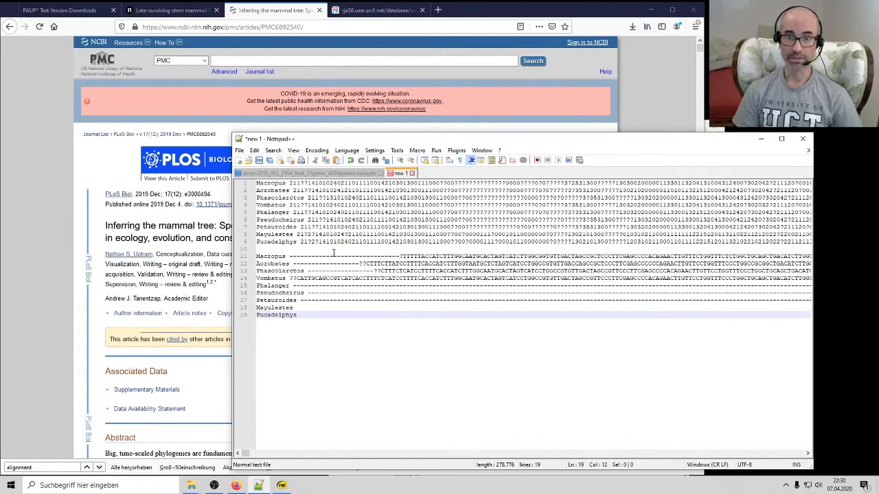
mouse_move(277, 265)
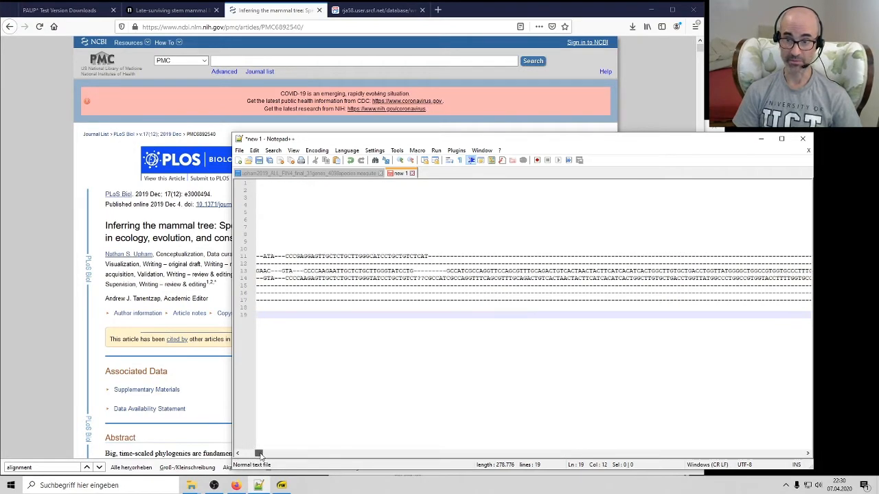
Drag-select the full Macropus DNA sequence and read its length in the status bar.
left_click_drag(260, 454, 290, 454)
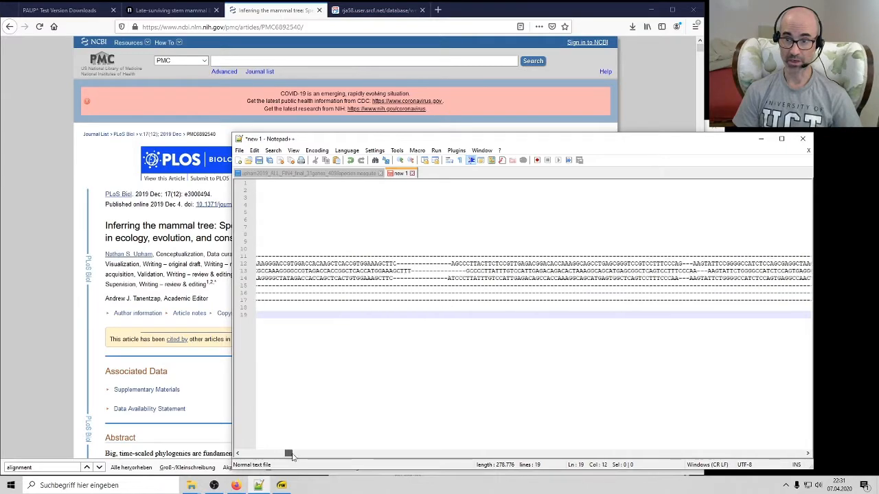
left_click_drag(288, 454, 375, 453)
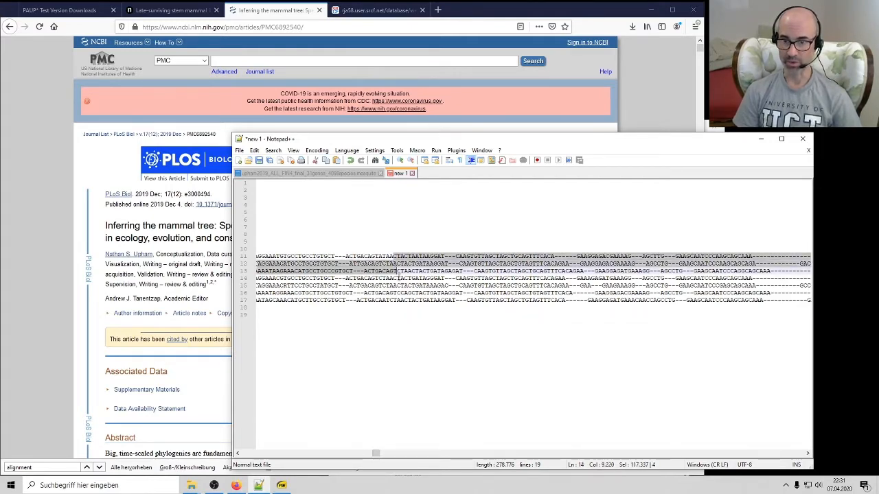
left_click_drag(376, 452, 289, 453)
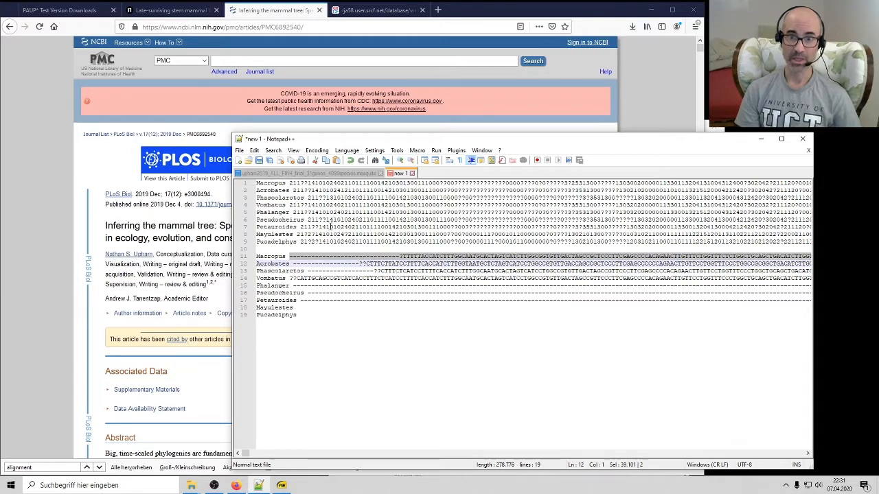
Place the cursor at the start of the Vombatus morphology characters to count them.
left_click(290, 204)
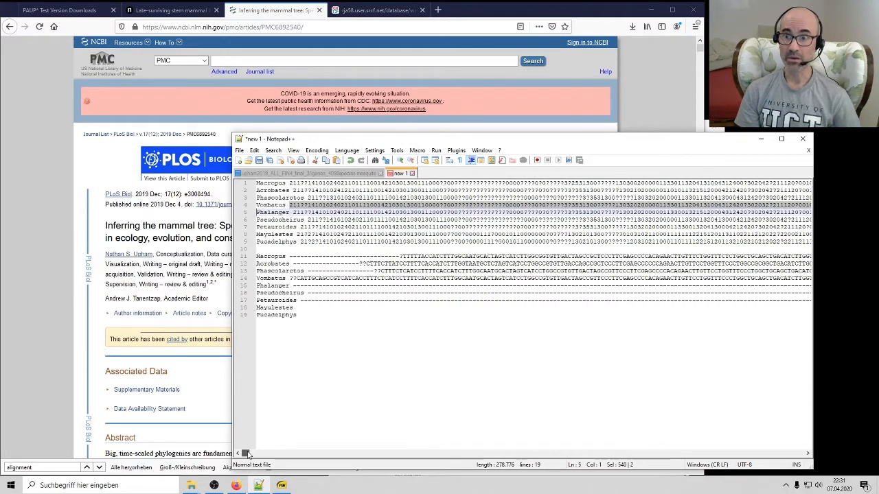
mouse_move(659, 440)
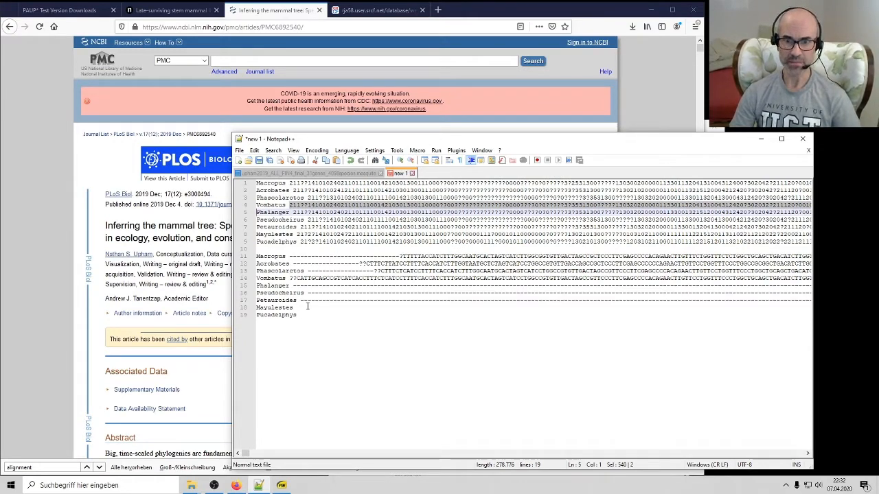
Inspect the empty Mayulestes DNA row, leaving a trailing space after its name.
double_click(275, 307)
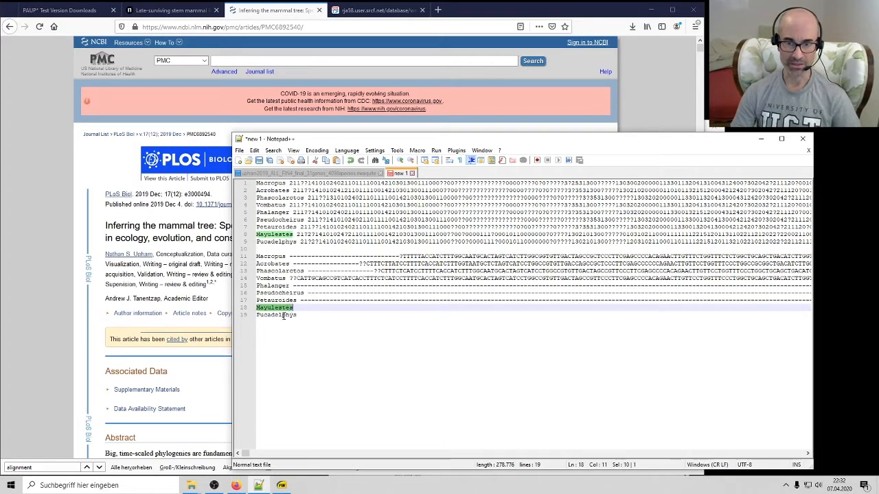
left_click(309, 307)
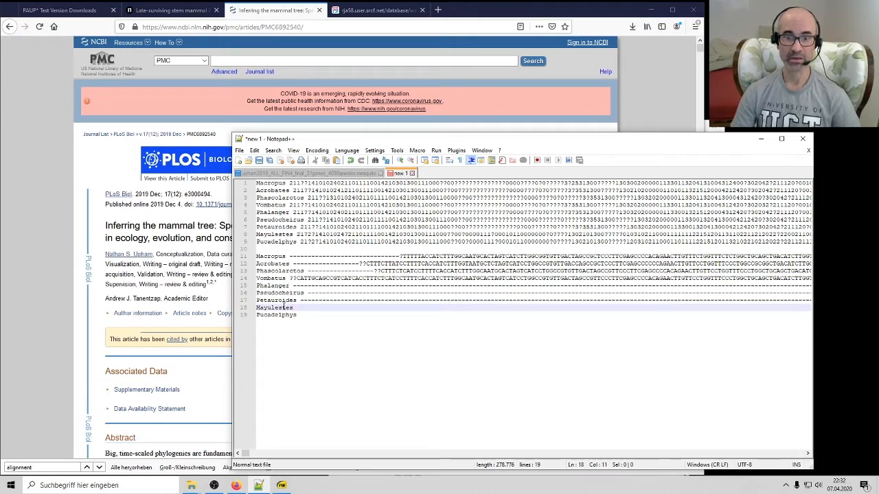
double_click(274, 307)
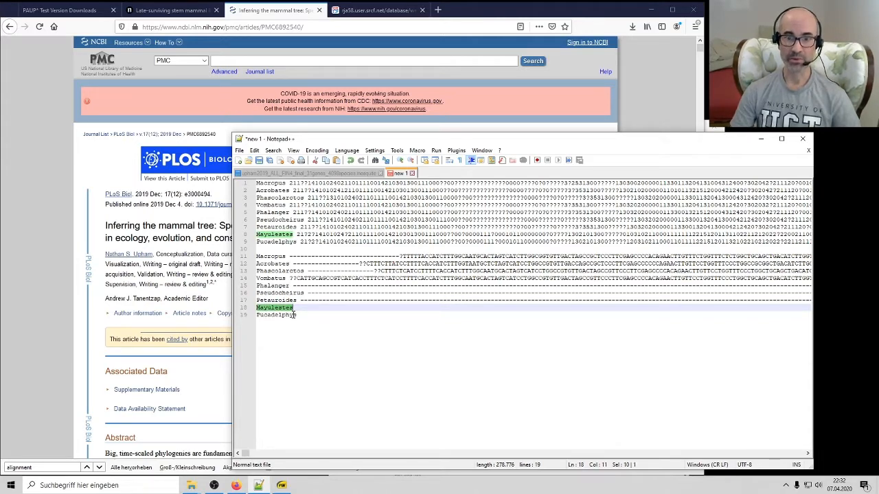
left_click(307, 315)
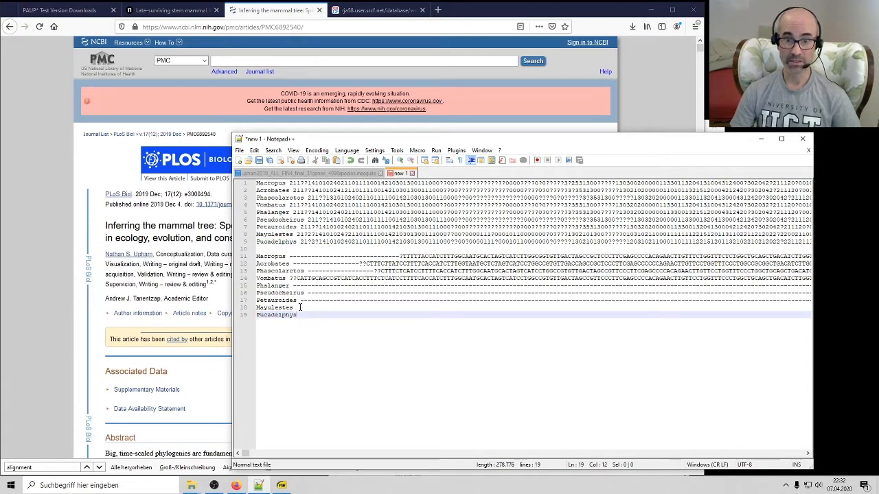
left_click(296, 306)
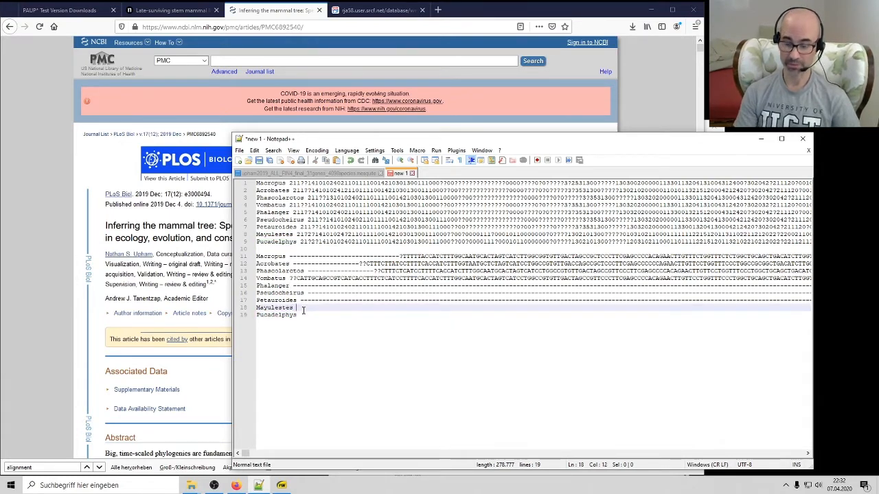
type("??")
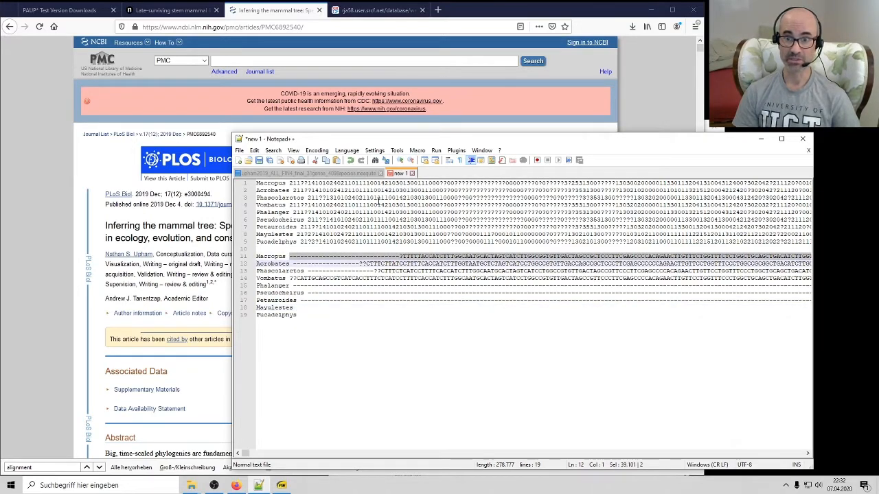
mouse_move(347, 173)
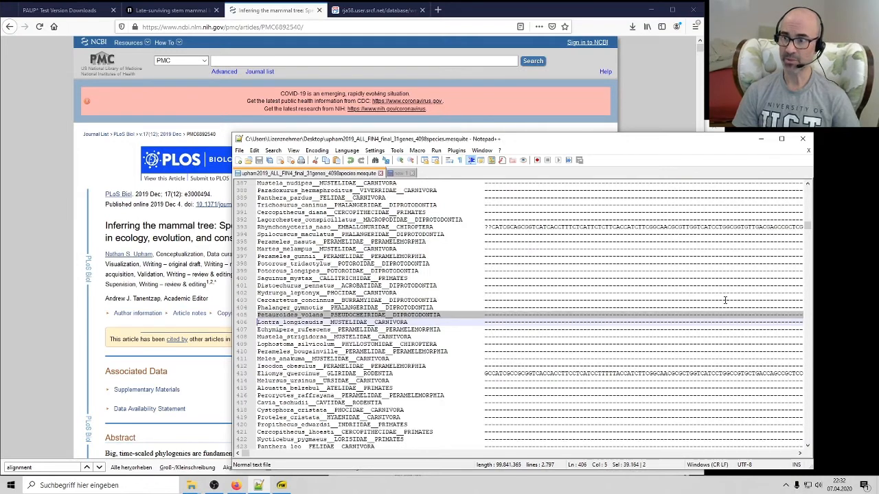
Jump to the top of the Mesquite alignment and select its NCHAR value, 39099.
key("ctrl+Home")
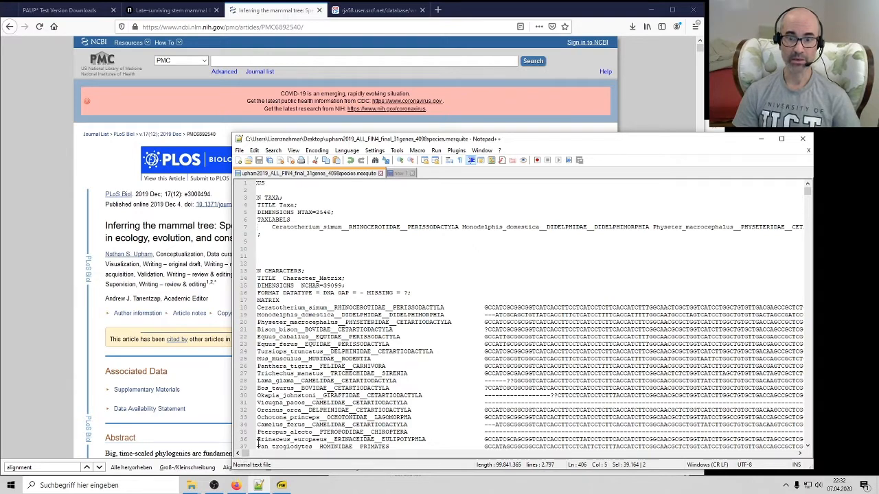
double_click(313, 285)
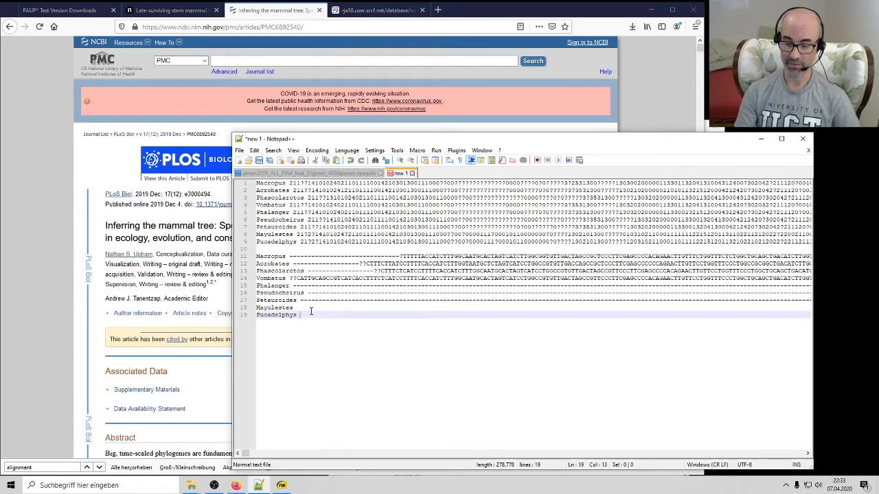
mouse_move(313, 311)
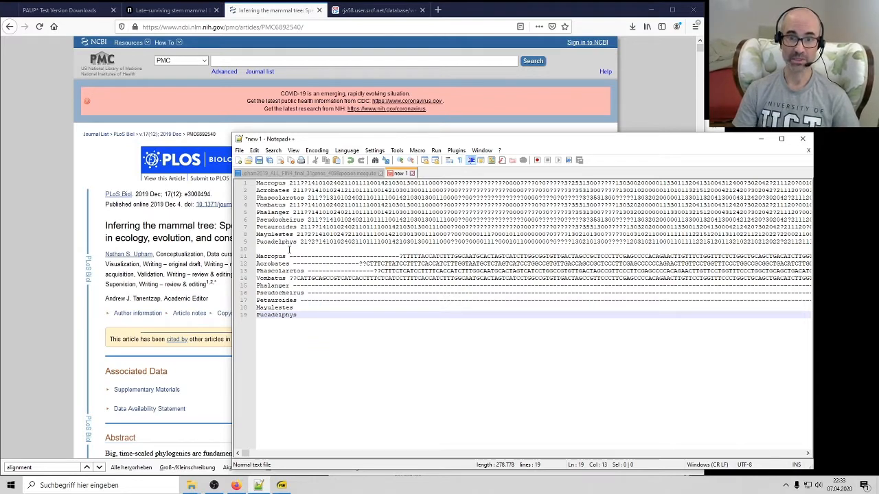
Add '538 characters' and '39099 sites' block labels and fill Mayulestes and Pucadelphys DNA rows with '?'.
key("Enter")
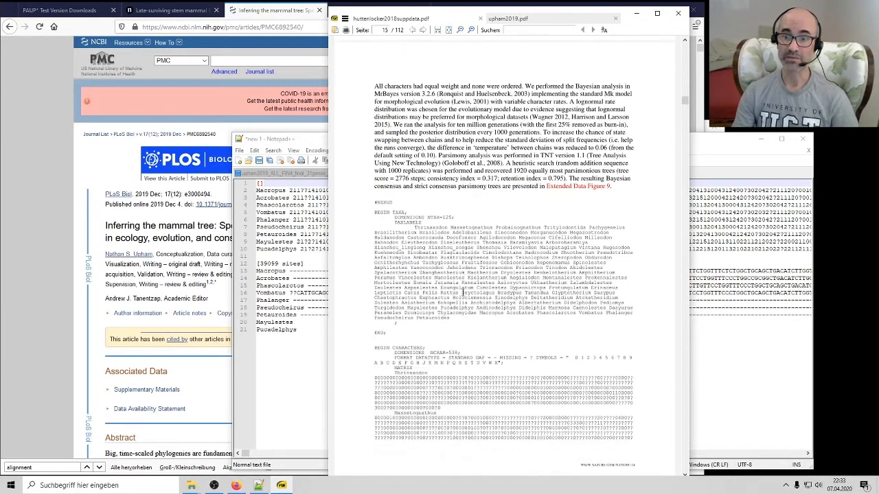
scroll("down", 3)
type("53")
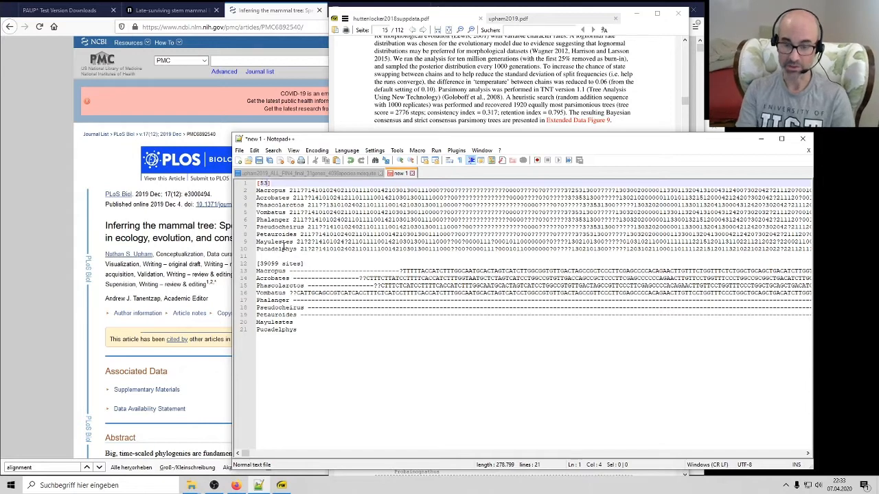
type("8 characters")
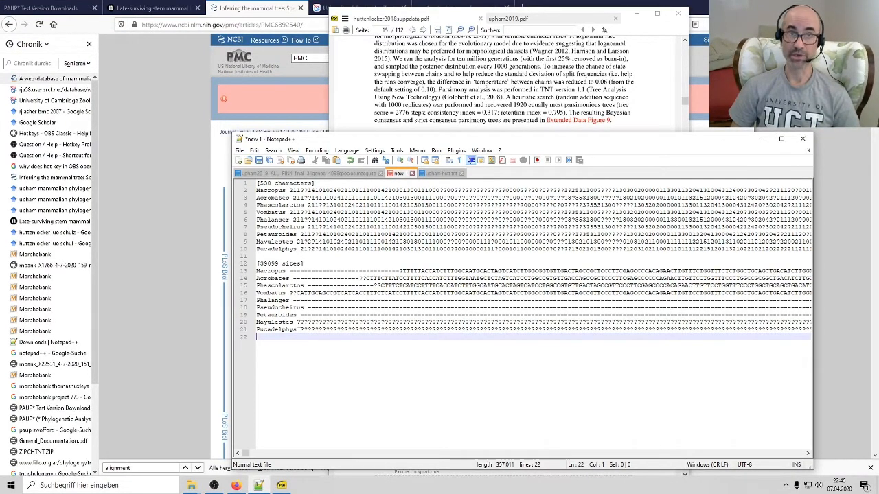
Bring Firefox forward and switch to Asher's 2007 mammalian morphology web-database article.
left_click(314, 322)
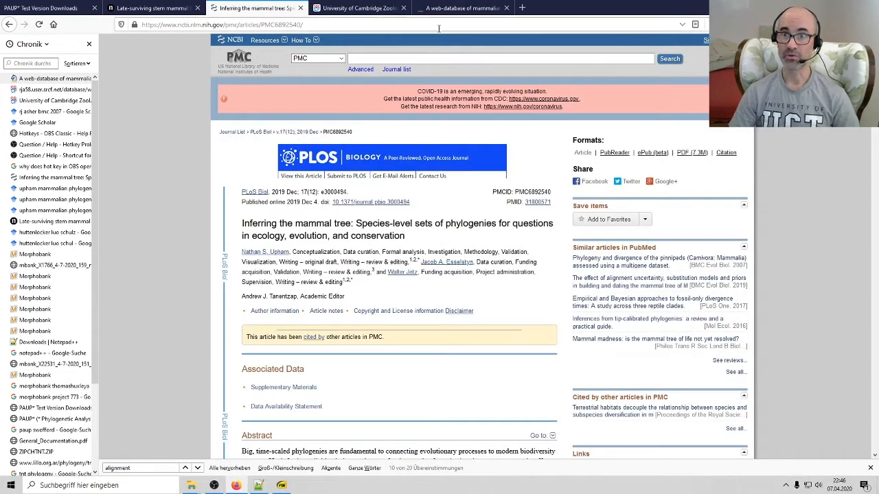
mouse_move(460, 7)
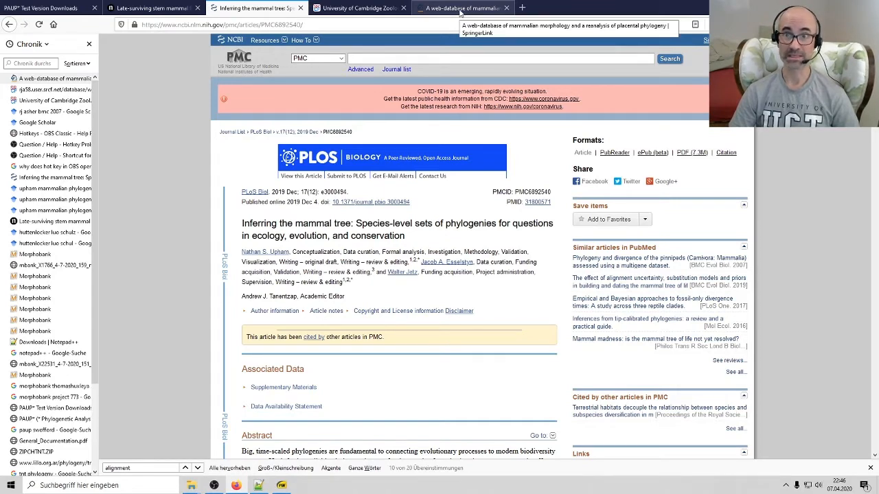
left_click(464, 8)
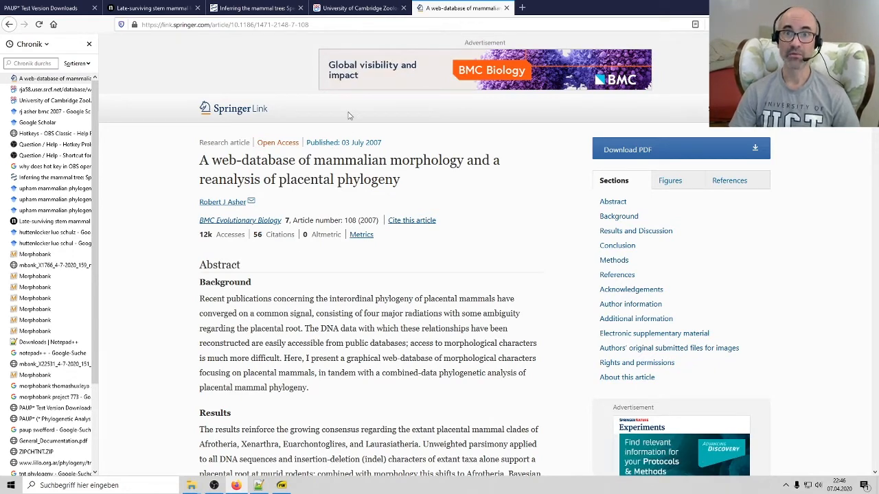
Open the Morphological Image Database's combined data nexus file and copy its header through MATRIX.
left_click(357, 8)
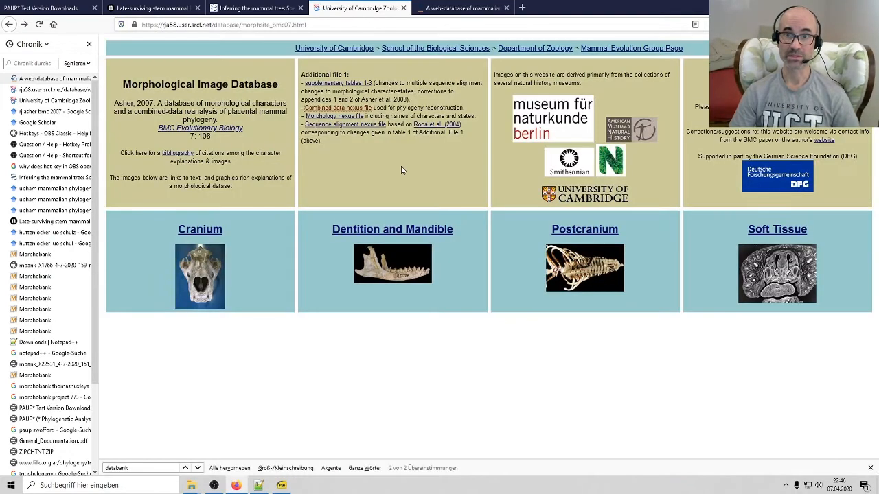
mouse_move(336, 116)
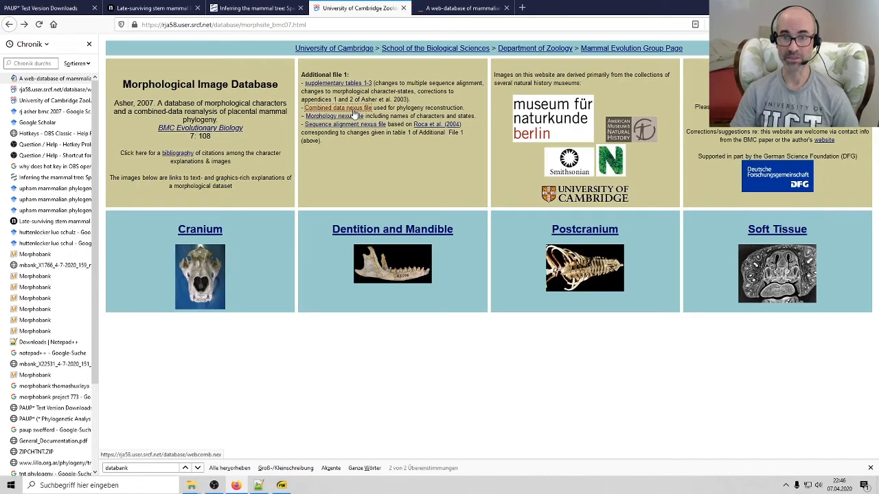
left_click(337, 108)
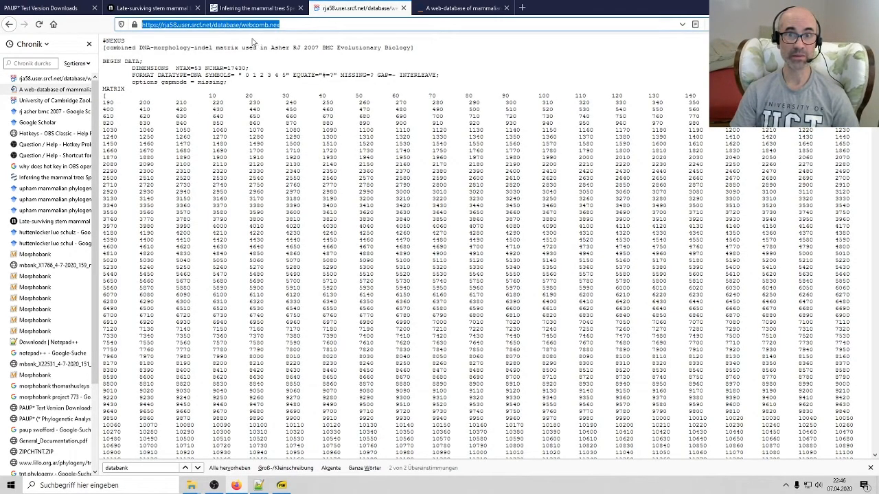
mouse_move(229, 84)
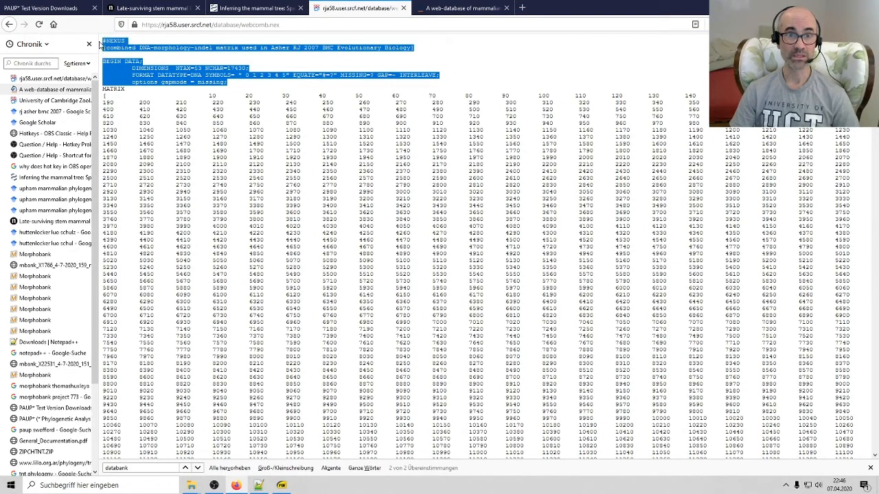
left_click(126, 95)
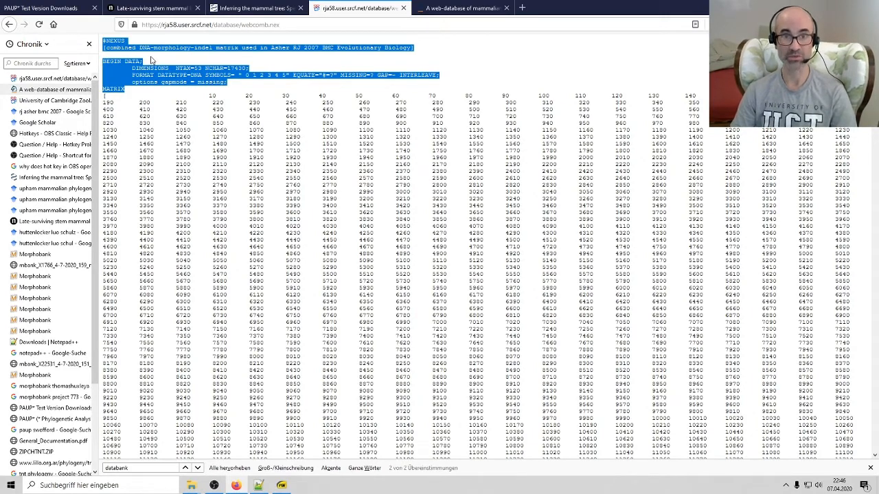
key("alt+tab")
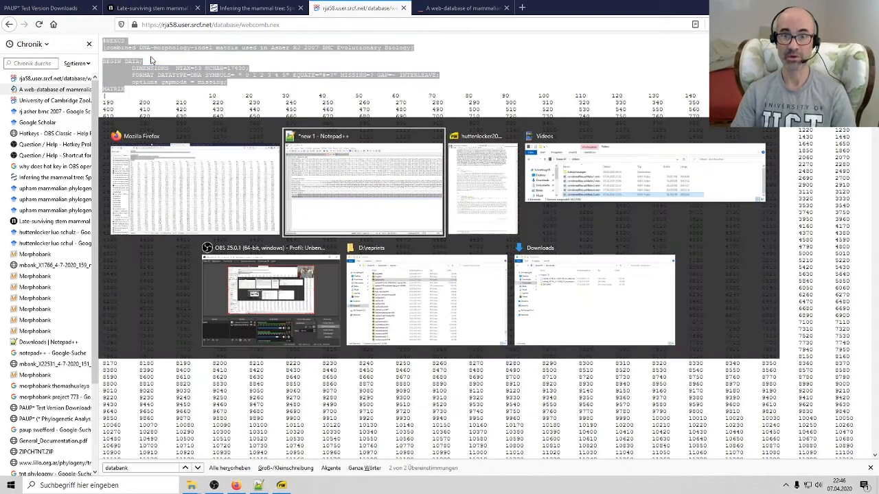
Rewrite the line-2 comment to credit morphology from Huttenlocker 2018 plus DNA from Upham 2019.
left_click(364, 183)
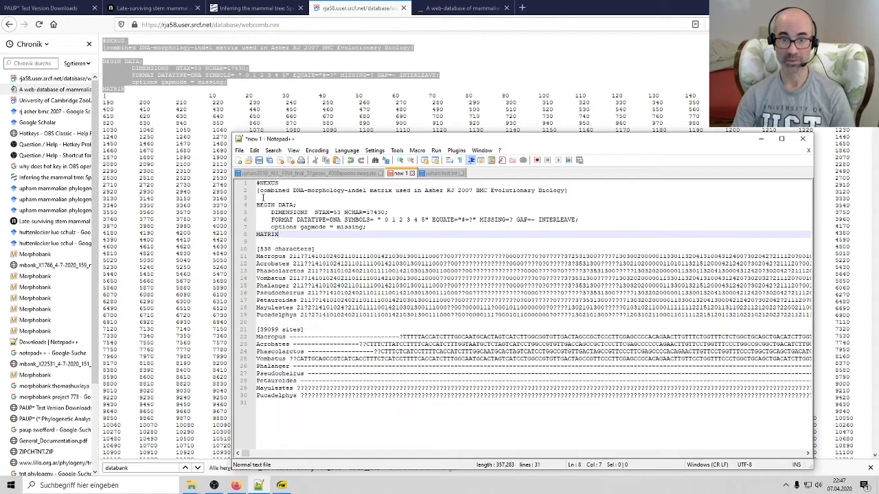
left_click(259, 190)
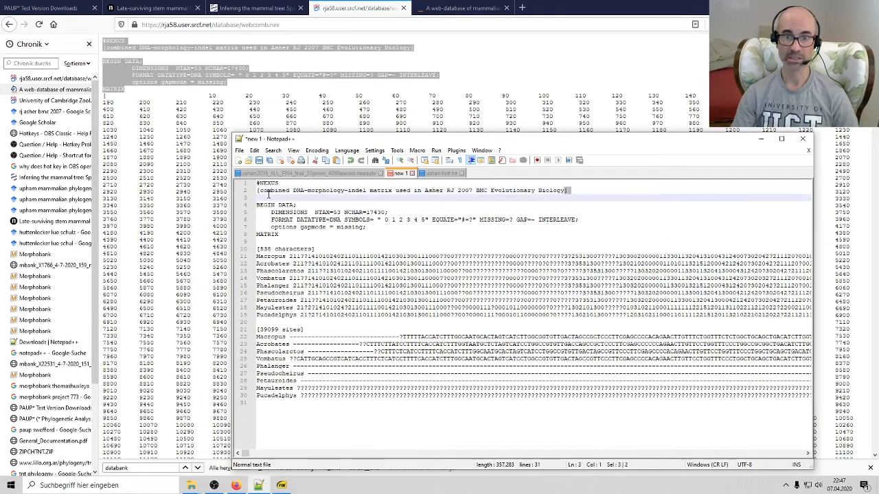
left_click(274, 190)
type("[combined morphology &")
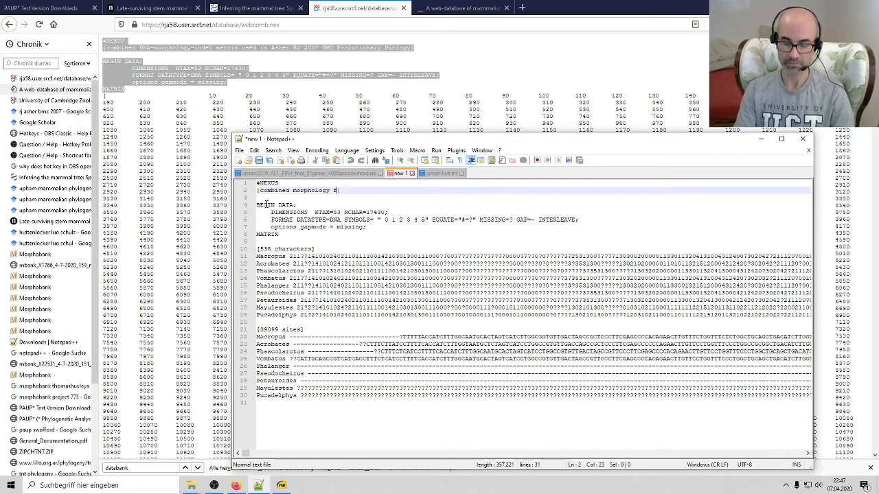
type("from Huttenlocker")
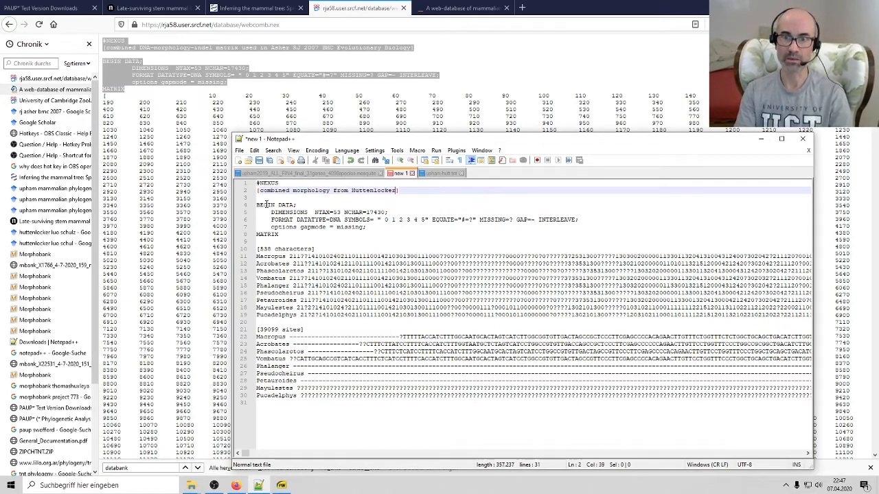
type("2018 ud")
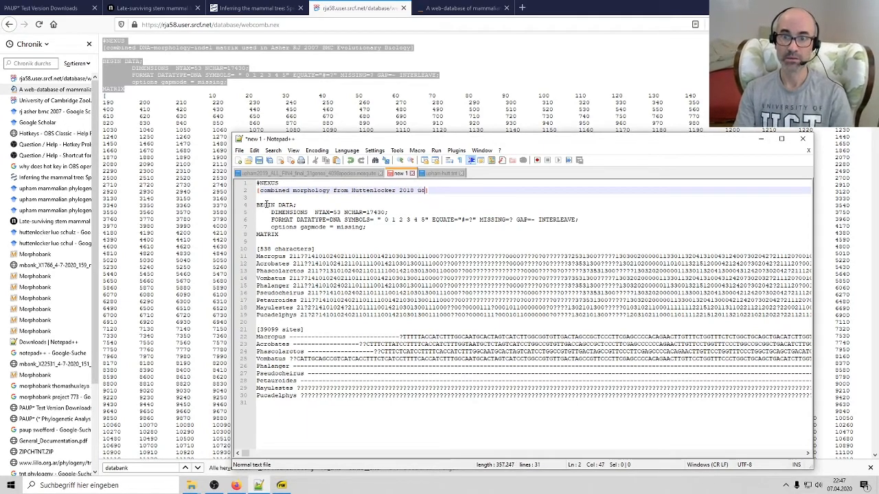
type("plus")
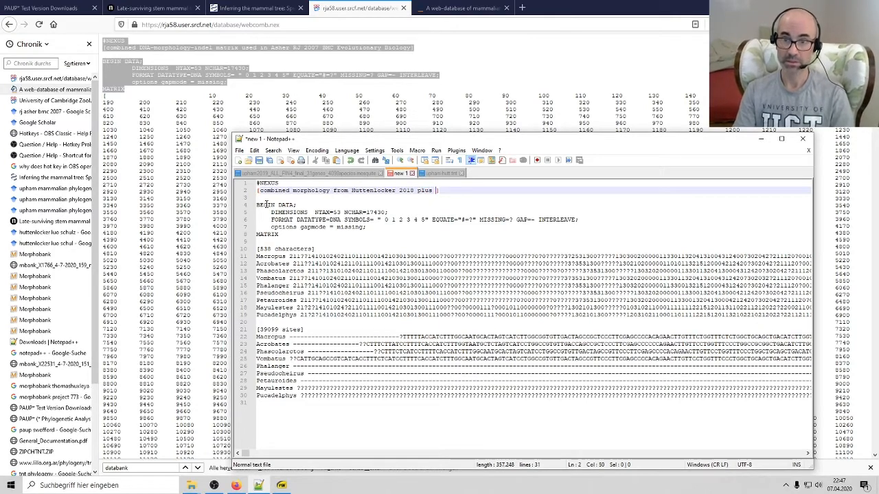
type("DNA from Upham 2019]")
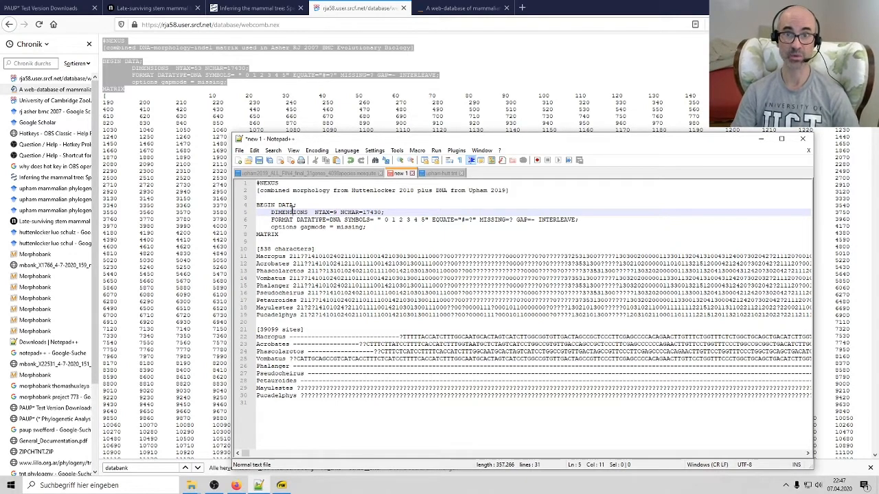
Replace the NCHAR value with 39637, totalling 538 morphology and 39099 DNA characters.
double_click(284, 212)
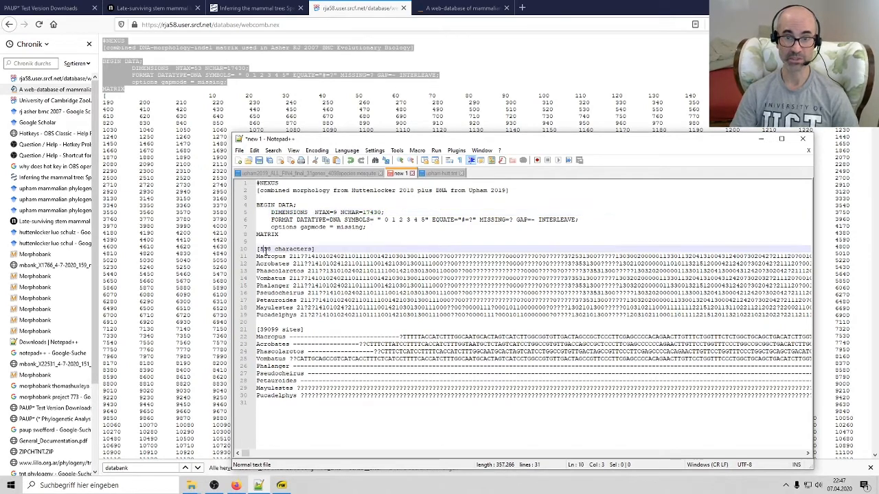
left_click(304, 485)
type("3963")
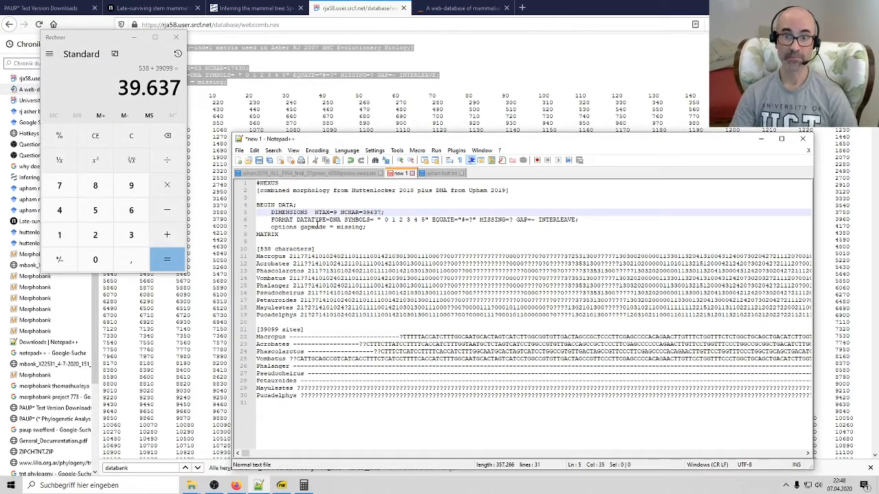
left_click(309, 219)
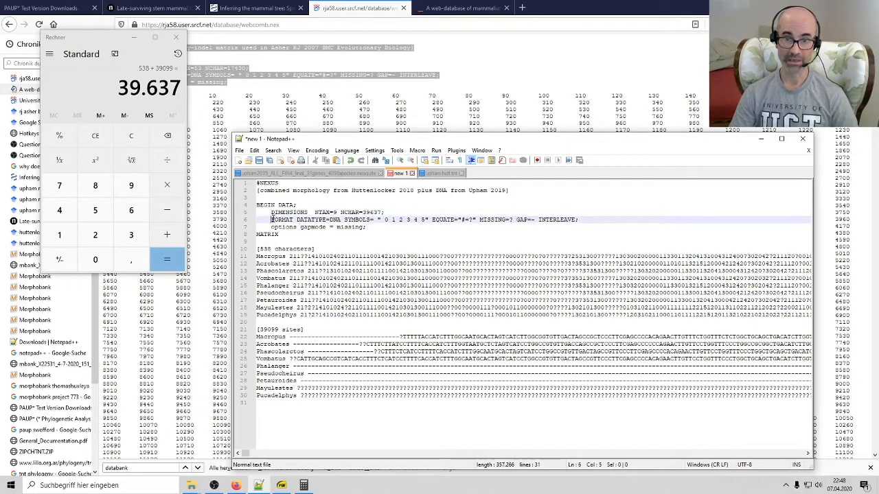
left_click(333, 220)
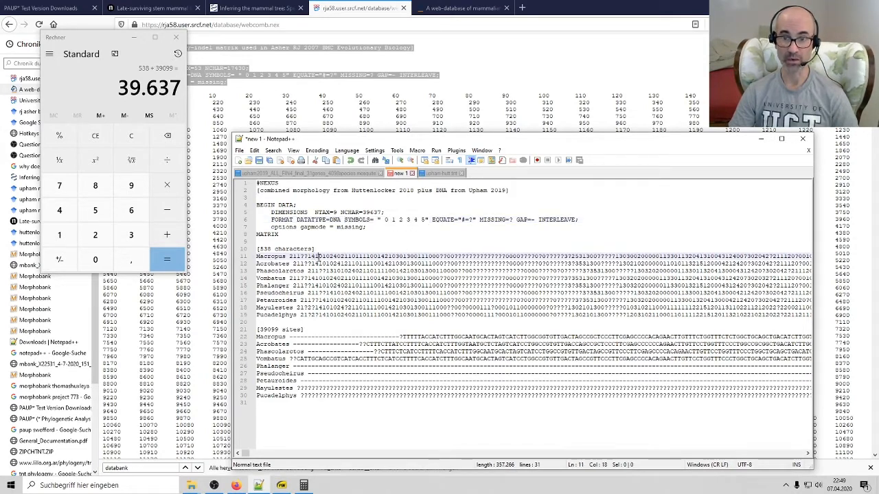
key("ctrl+f")
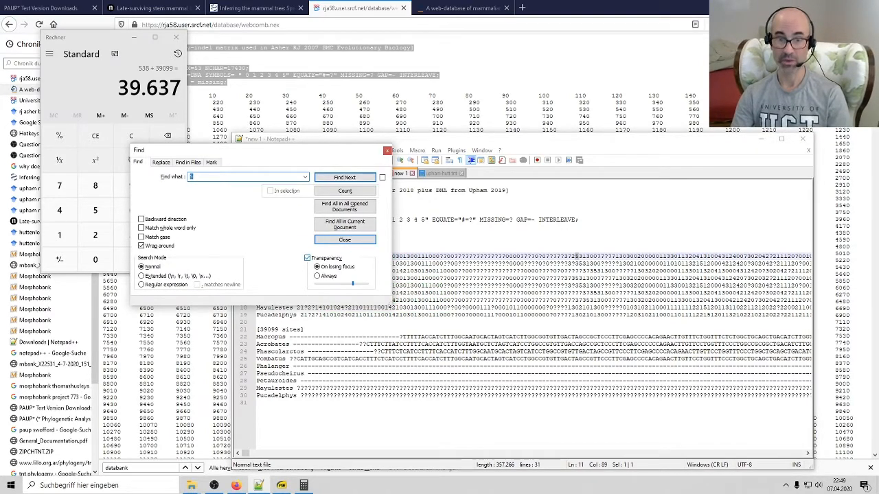
left_click(345, 177)
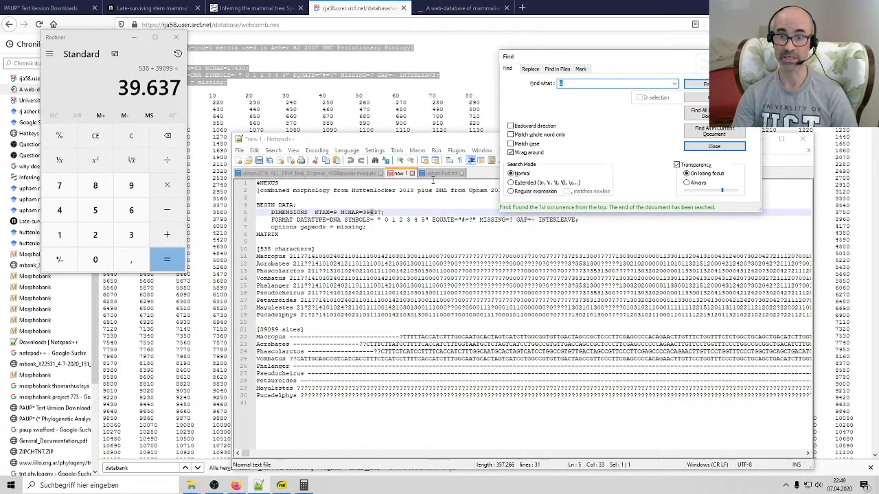
mouse_move(675, 125)
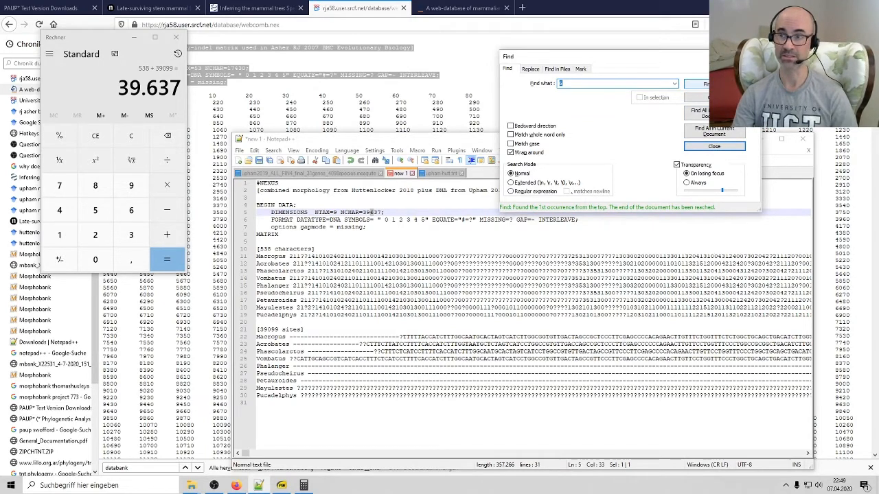
type("6")
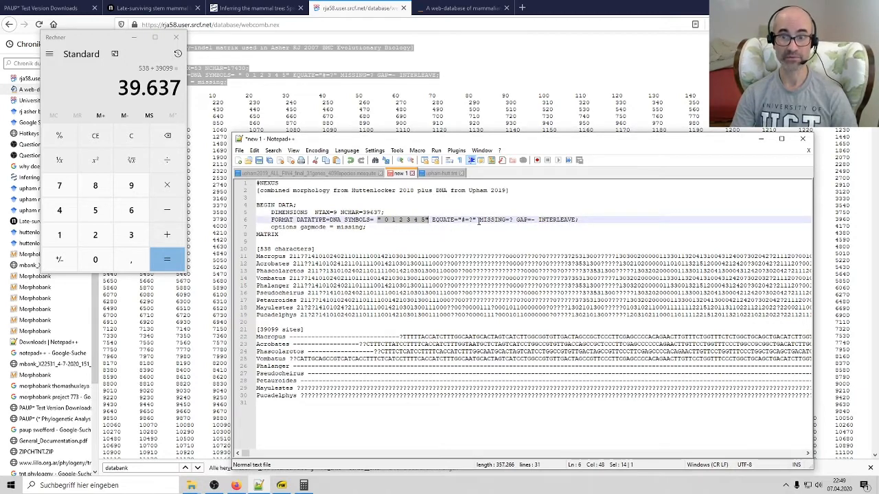
Check the INTERLEAVE keyword on the FORMAT line and delete the blank line after MATRIX.
left_click(462, 219)
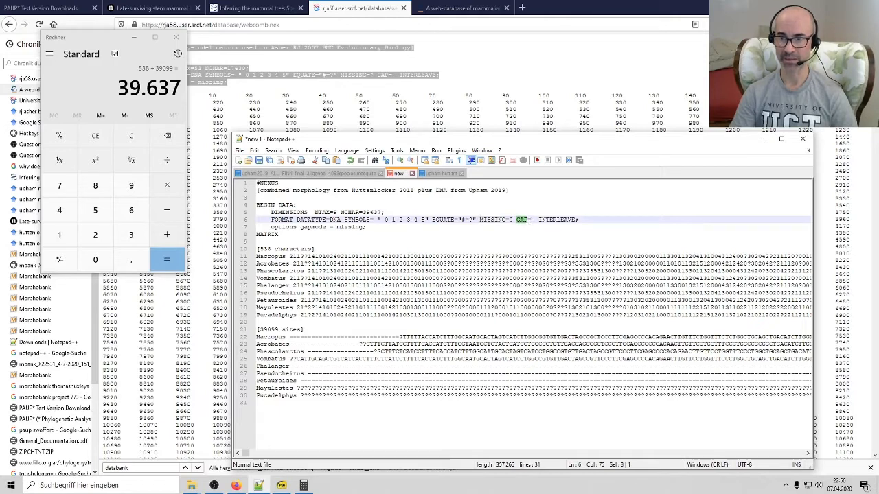
double_click(556, 219)
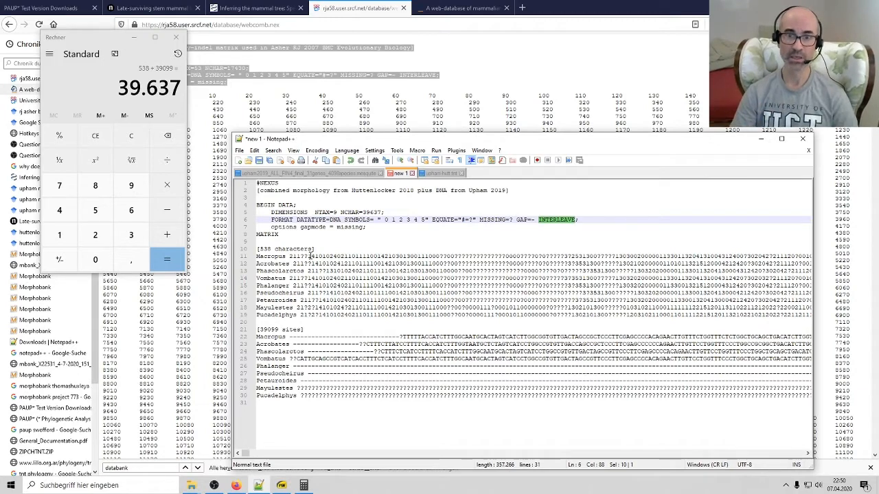
mouse_move(442, 228)
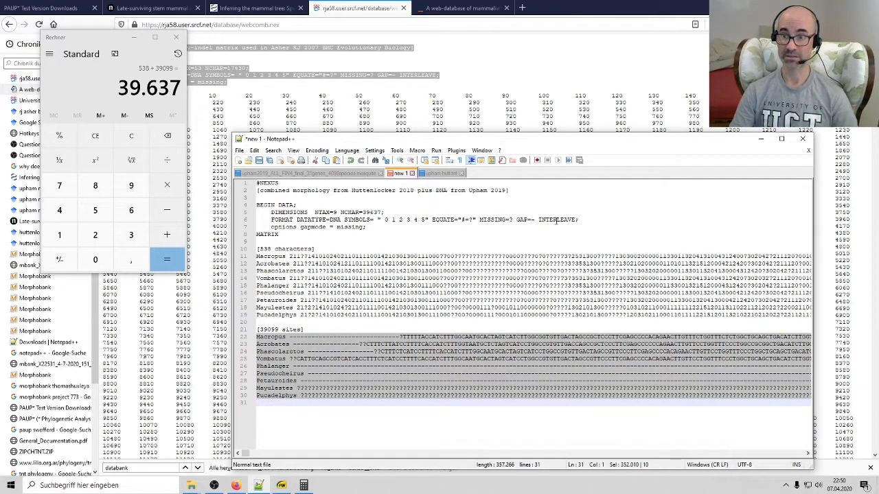
double_click(557, 219)
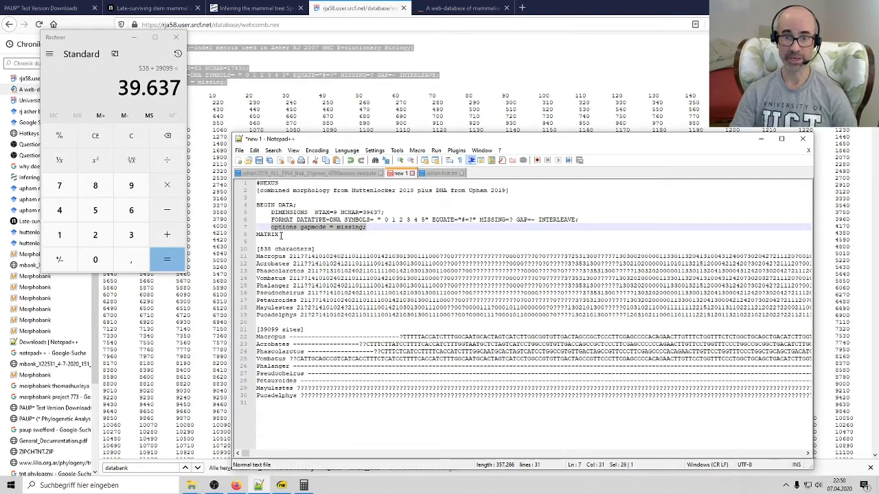
left_click(276, 234)
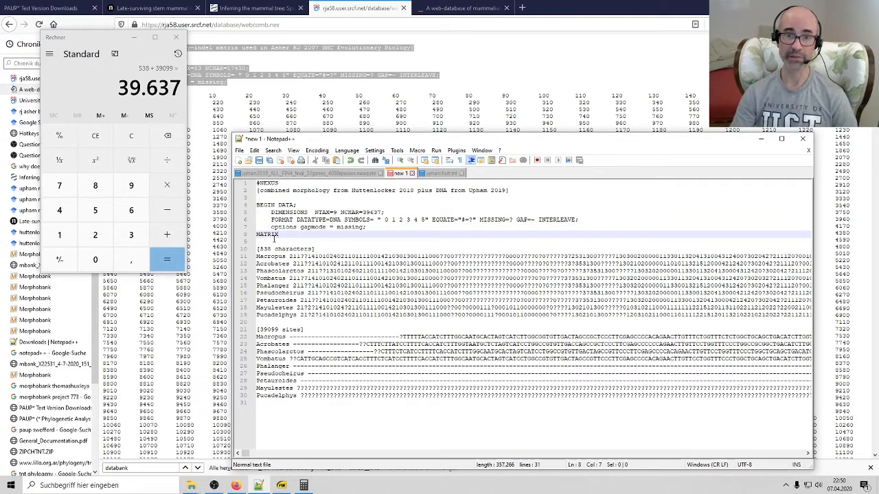
left_click(258, 241)
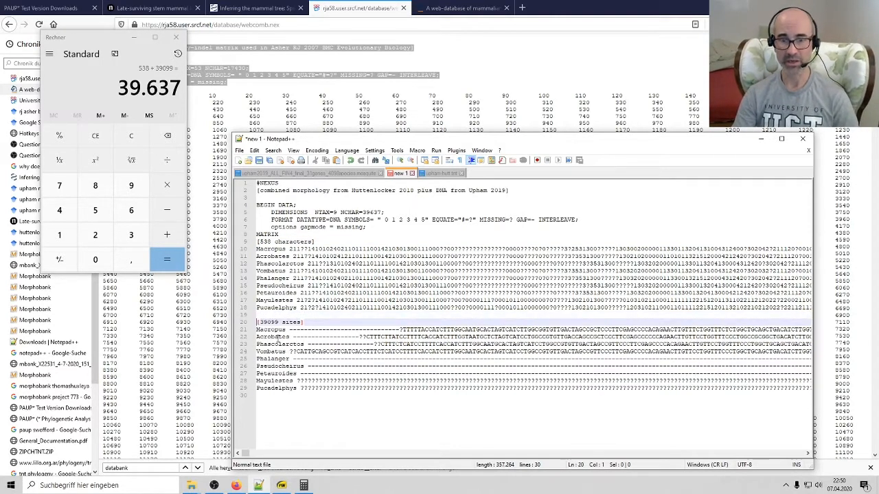
Append 'end;' to the file and save it on the Desktop as combined.nex.
left_click(270, 396)
type("combine")
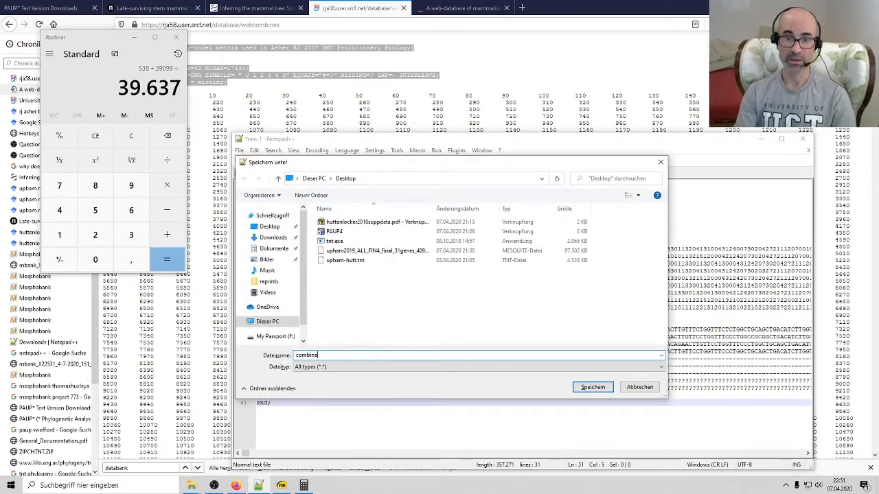
type("d.nex")
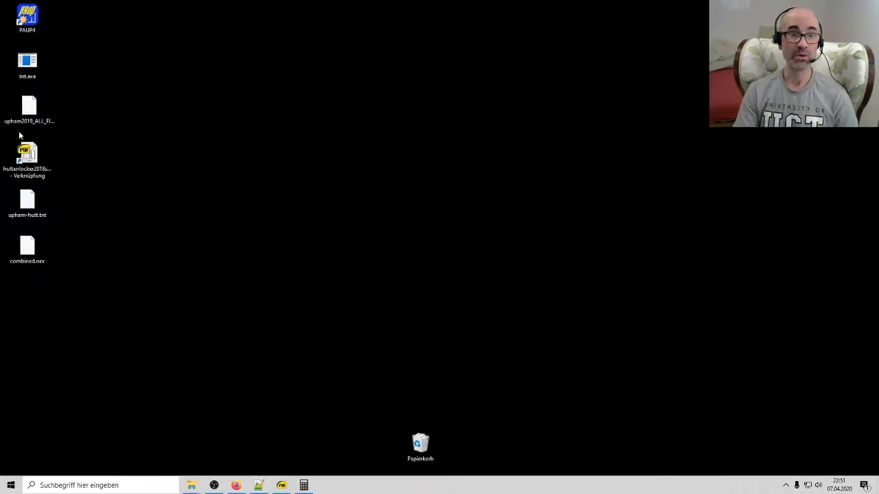
Open combined.nex with PAUP4, which reads 9 taxa and 39637 characters without errors.
left_click(27, 158)
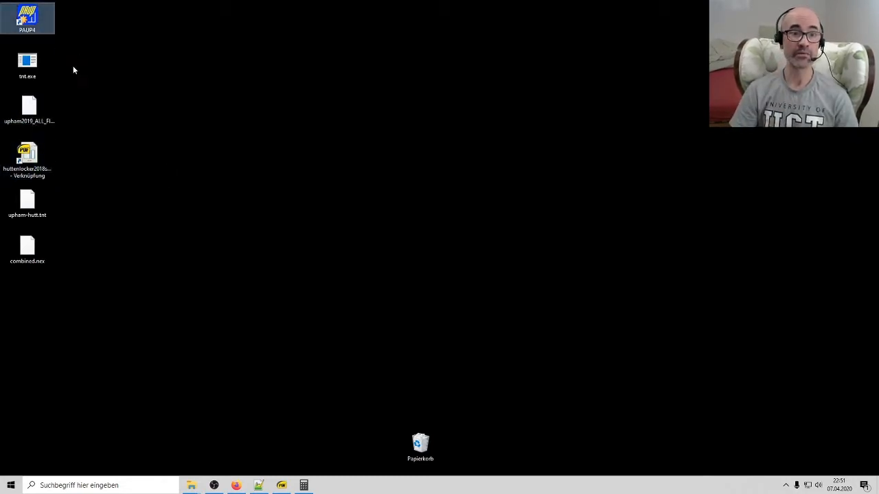
left_click(27, 249)
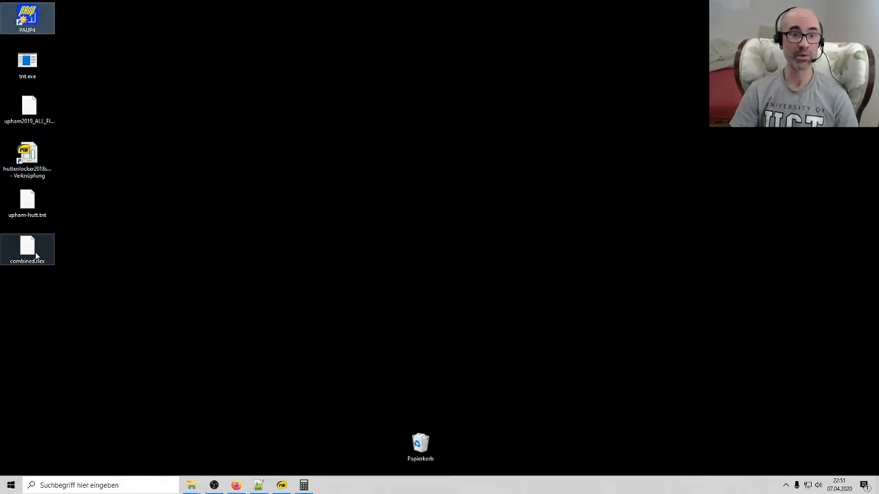
right_click(27, 249)
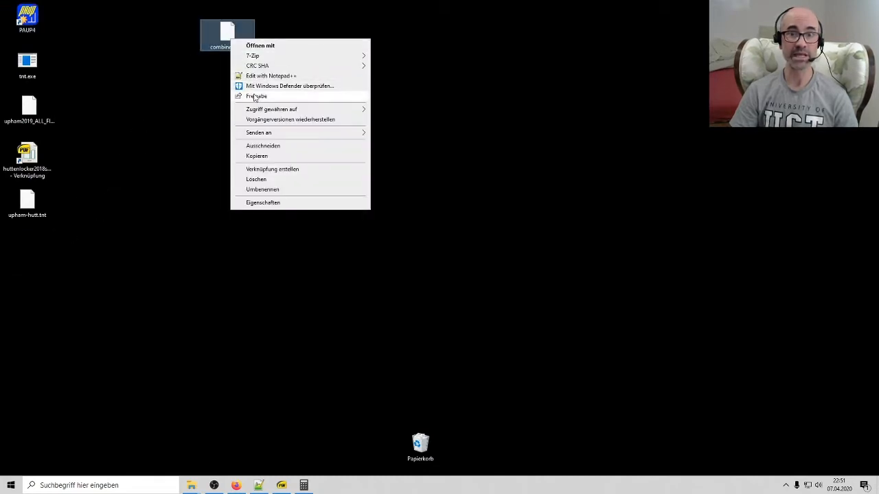
left_click(270, 76)
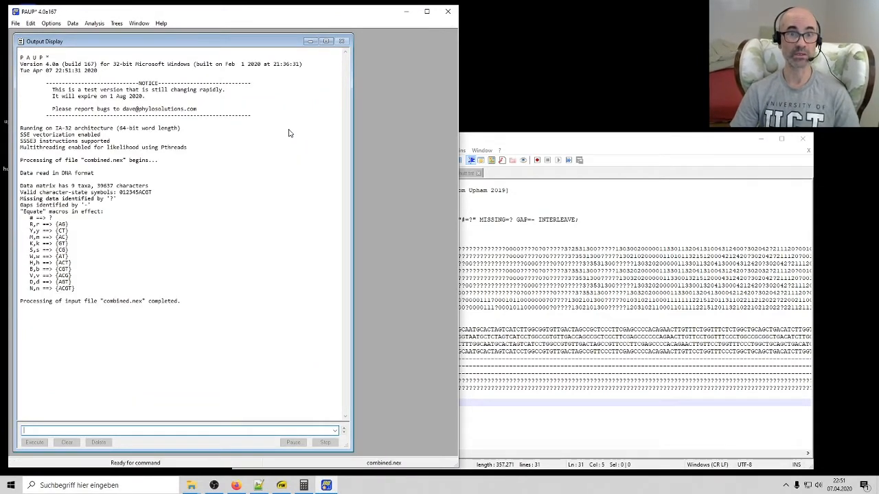
Show combined.nex in its own PAUP* editor window via the Window menu.
left_click(138, 23)
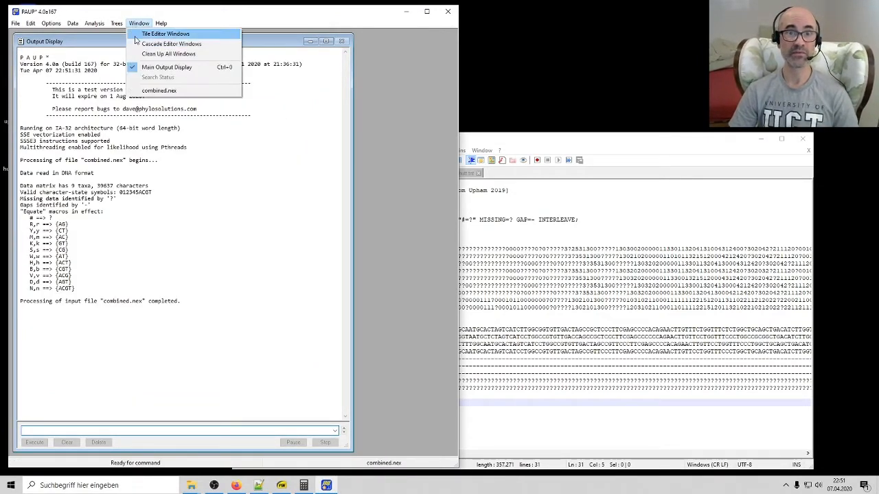
left_click(158, 90)
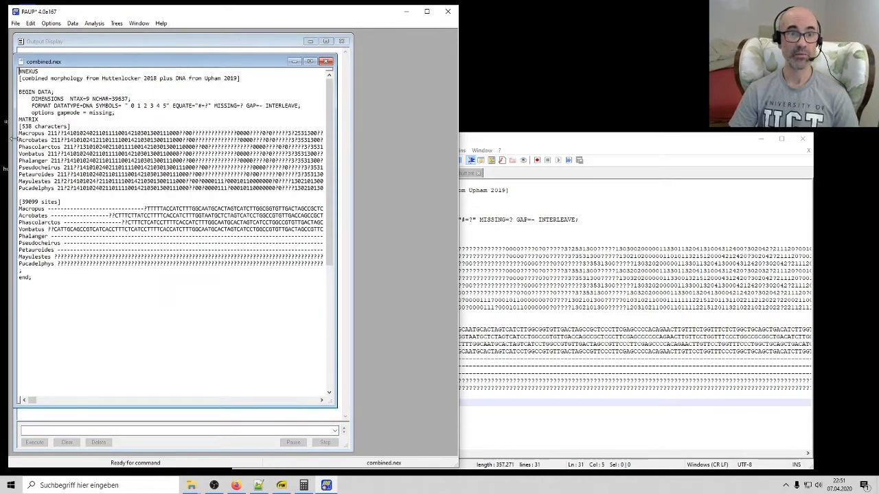